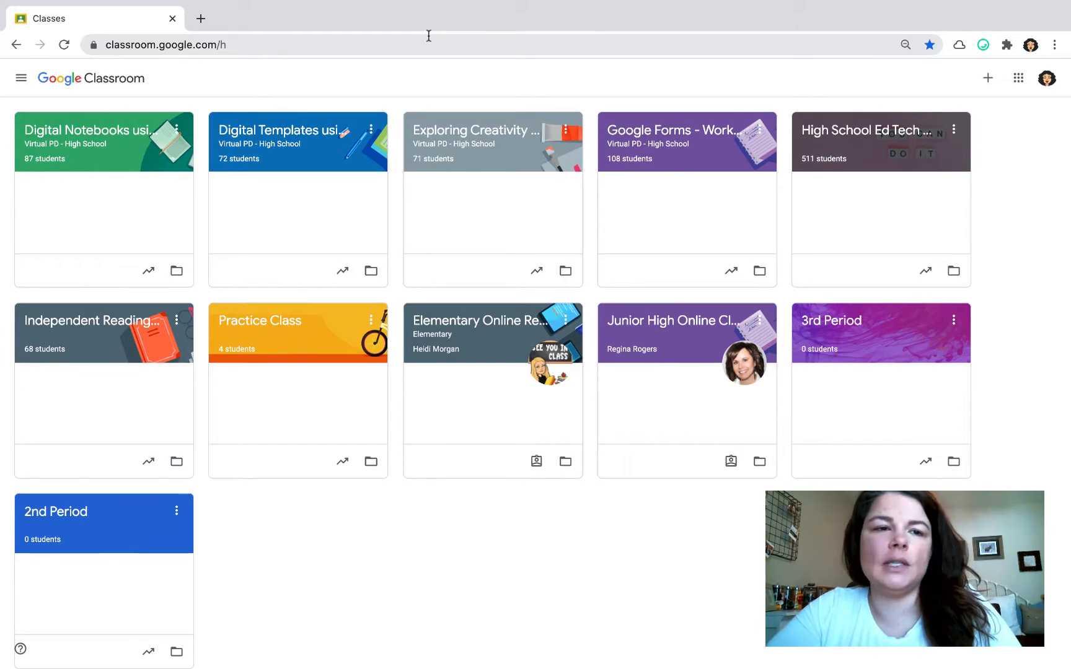
mouse_move(359, 34)
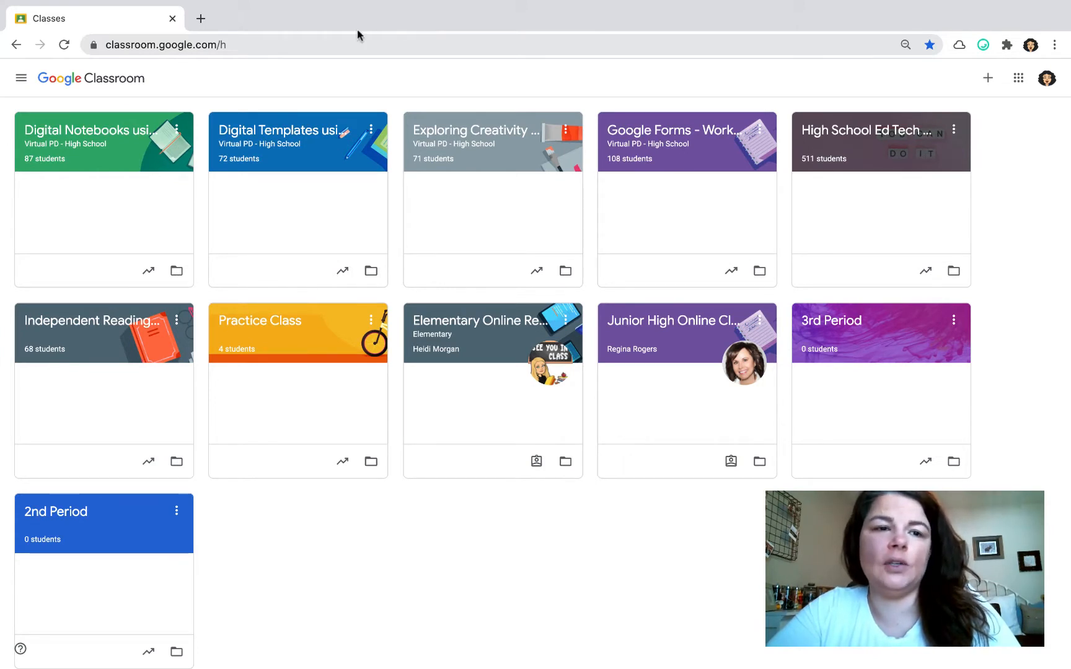
mouse_move(667, 88)
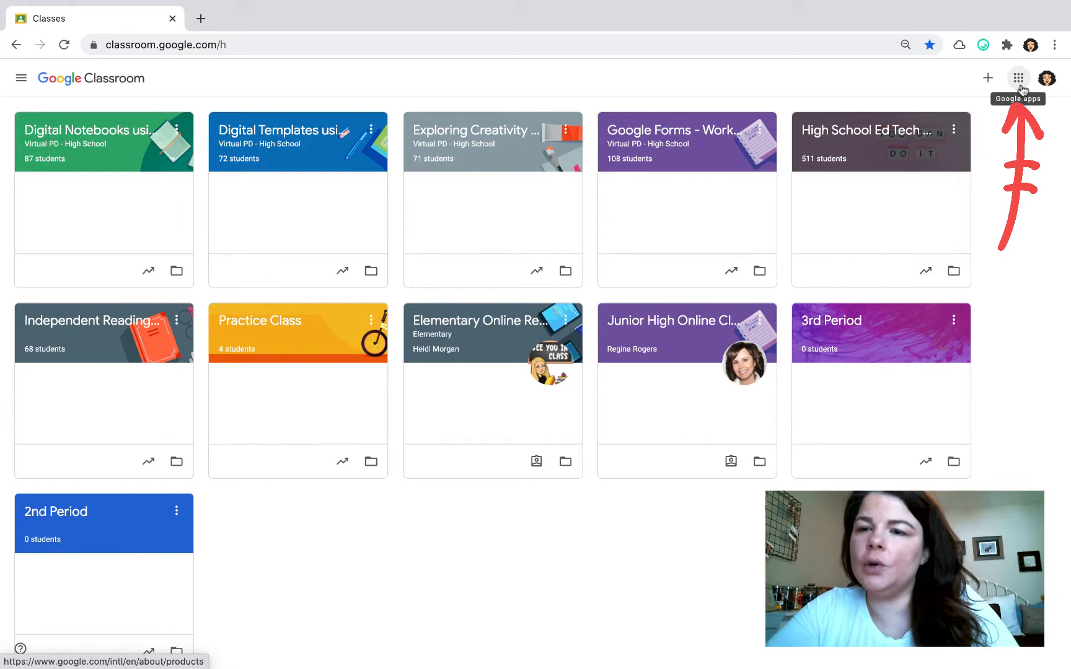
Step: Open the Google apps launcher from the grid icon at Classroom's top right
left_click(1018, 78)
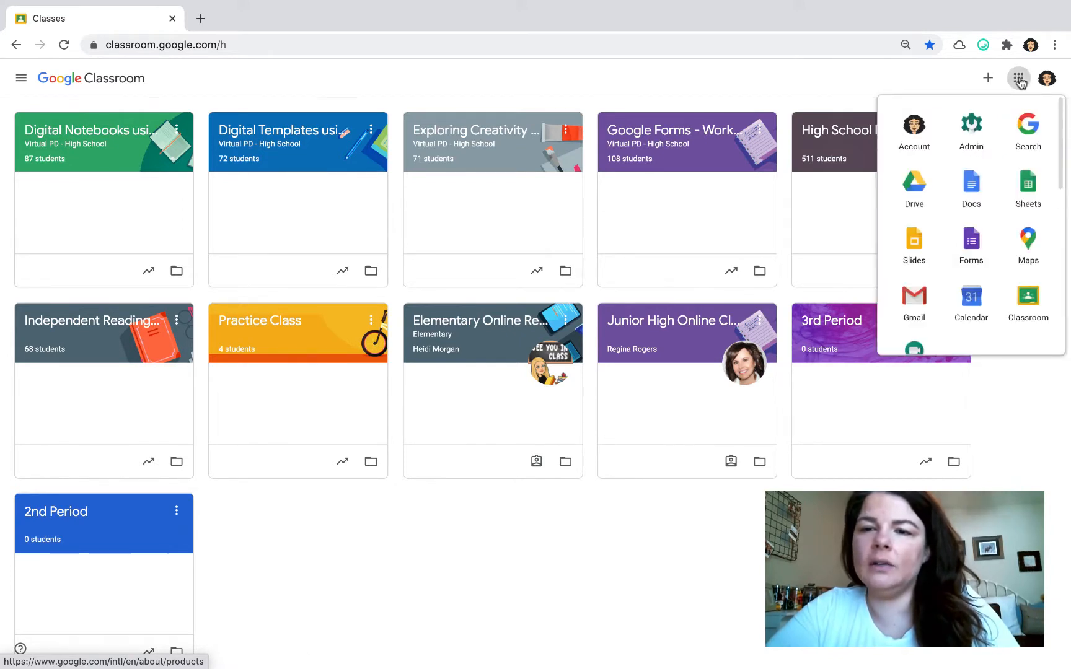
mouse_move(1027, 130)
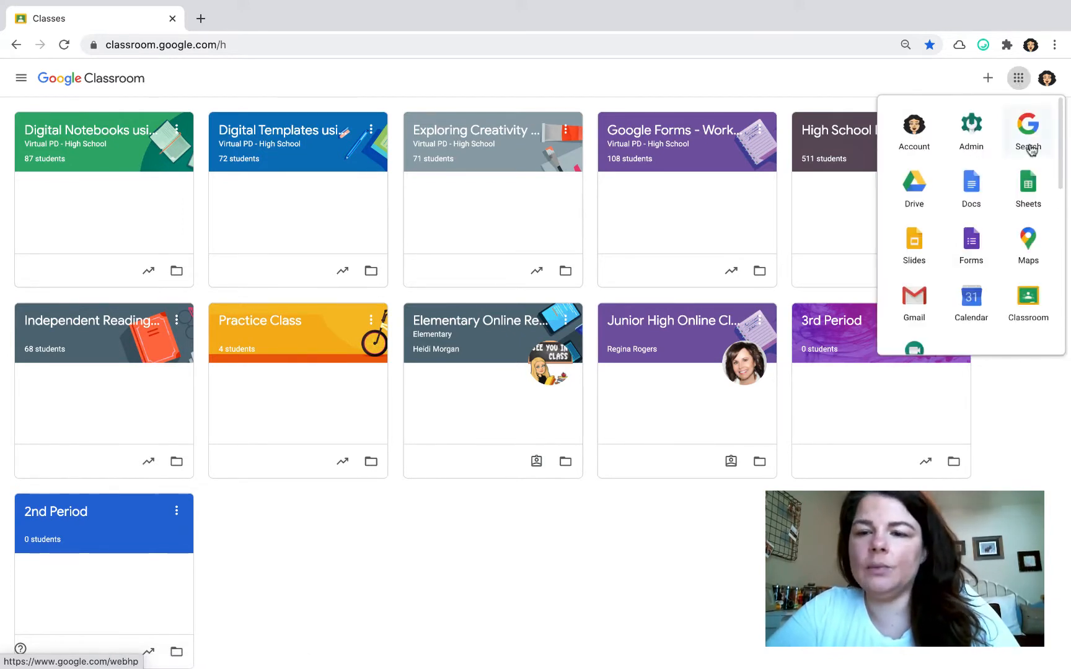
Step: Open Gmail from the launcher and scroll down through older Classroom notification emails
left_click(913, 302)
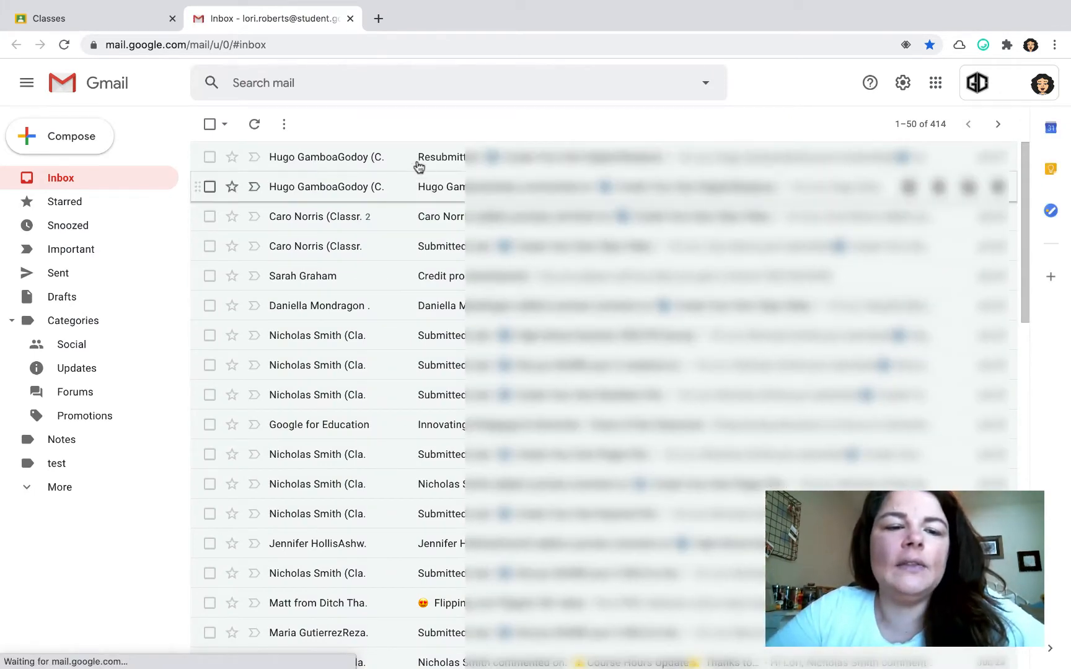
mouse_move(393, 333)
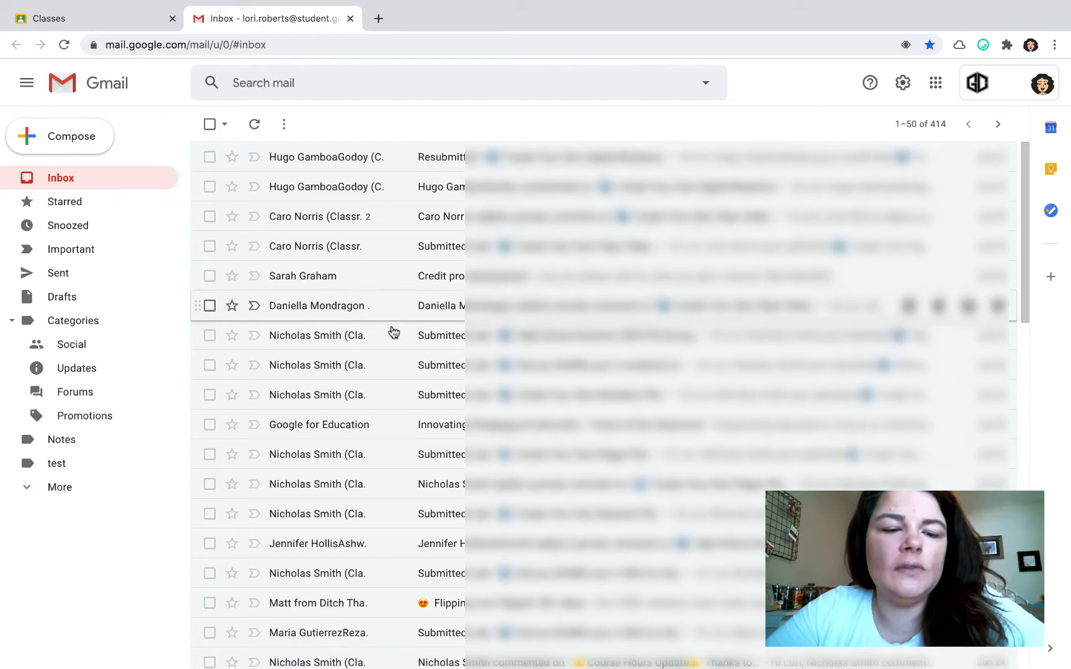
mouse_move(394, 364)
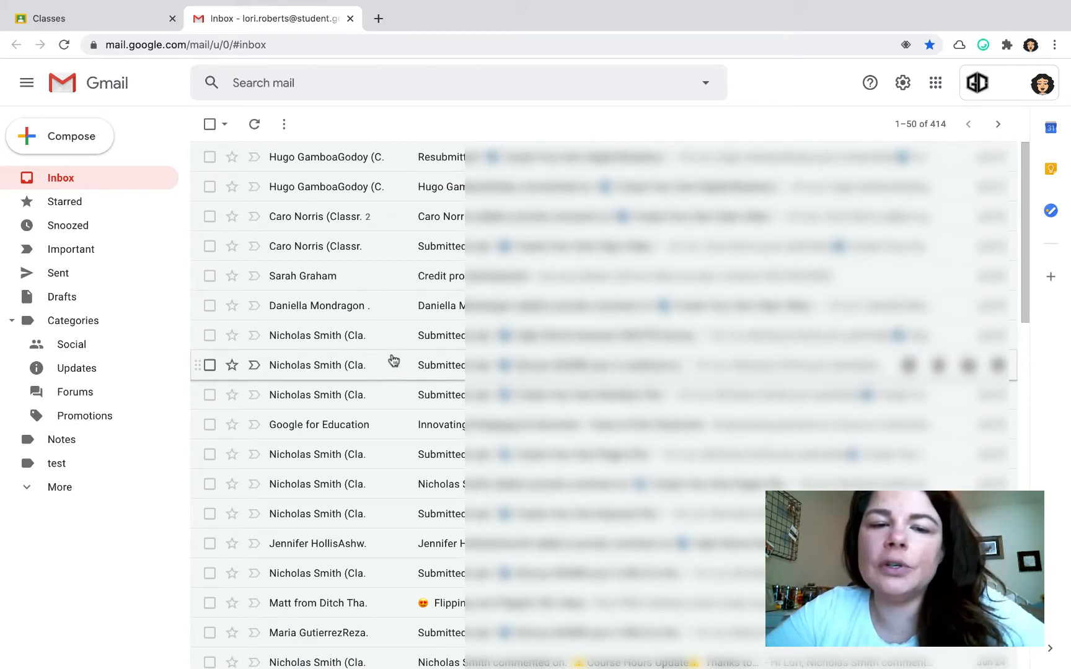
mouse_move(406, 169)
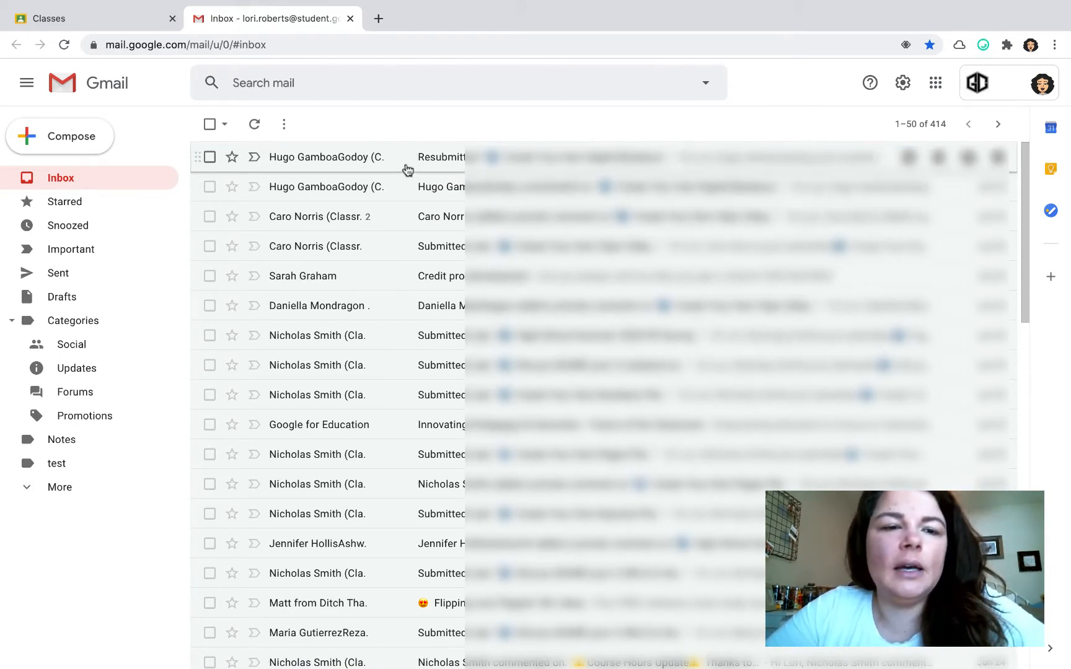
mouse_move(408, 165)
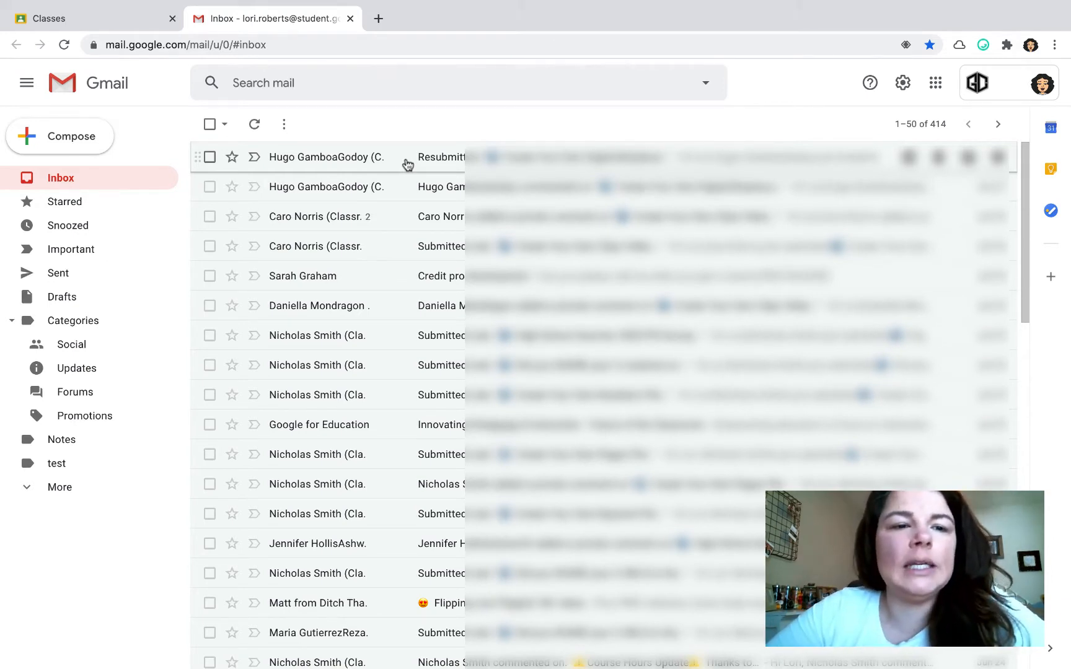
mouse_move(393, 305)
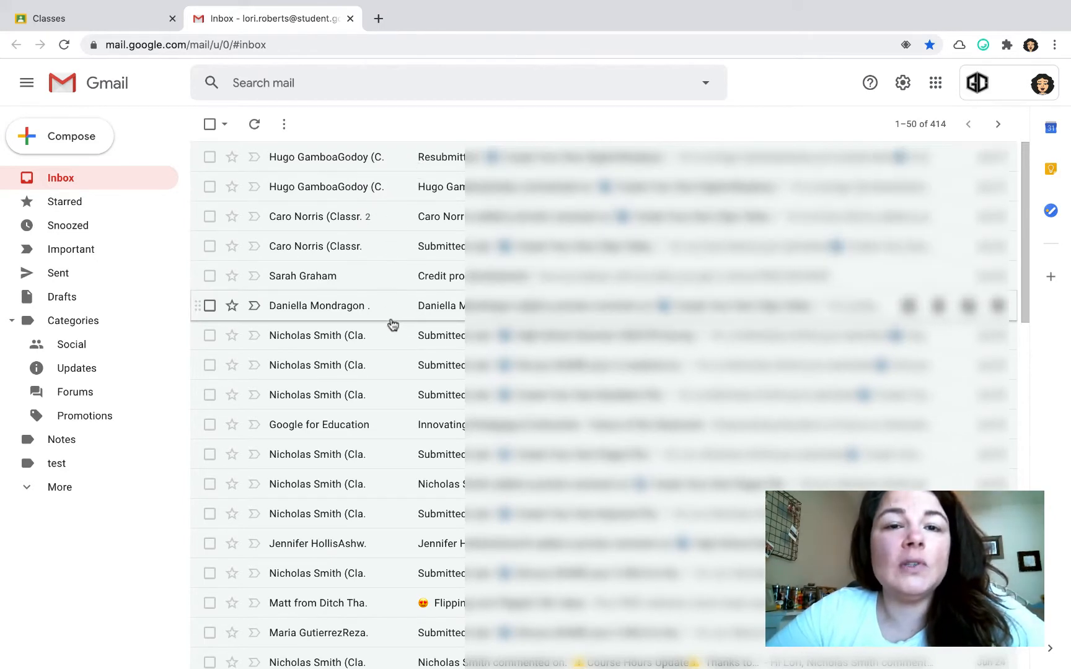
mouse_move(412, 129)
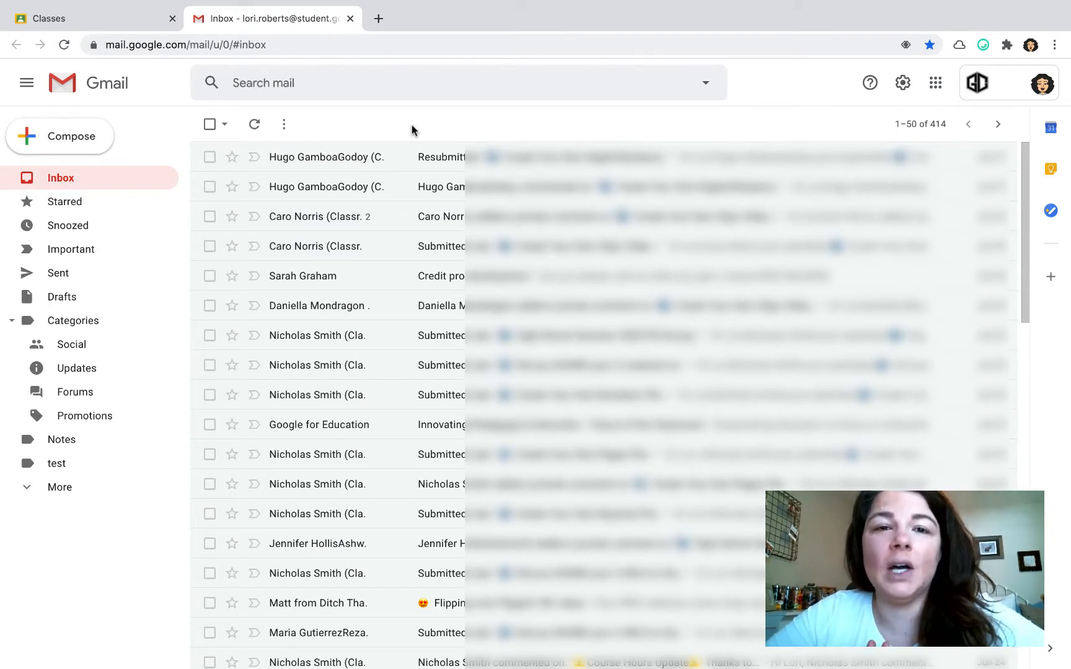
mouse_move(473, 186)
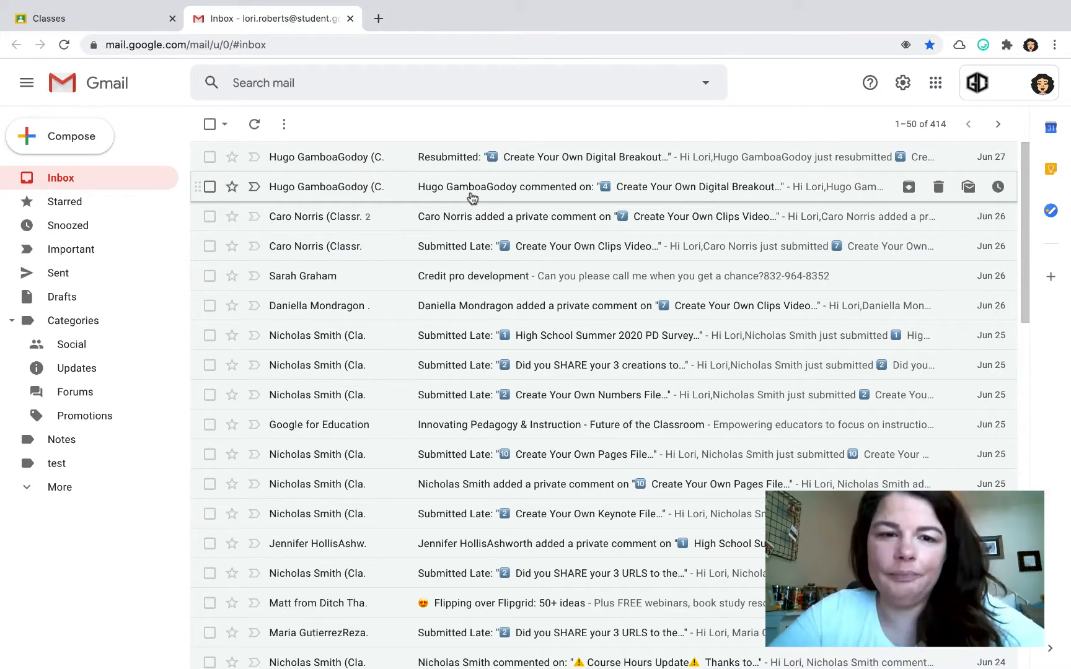
mouse_move(479, 430)
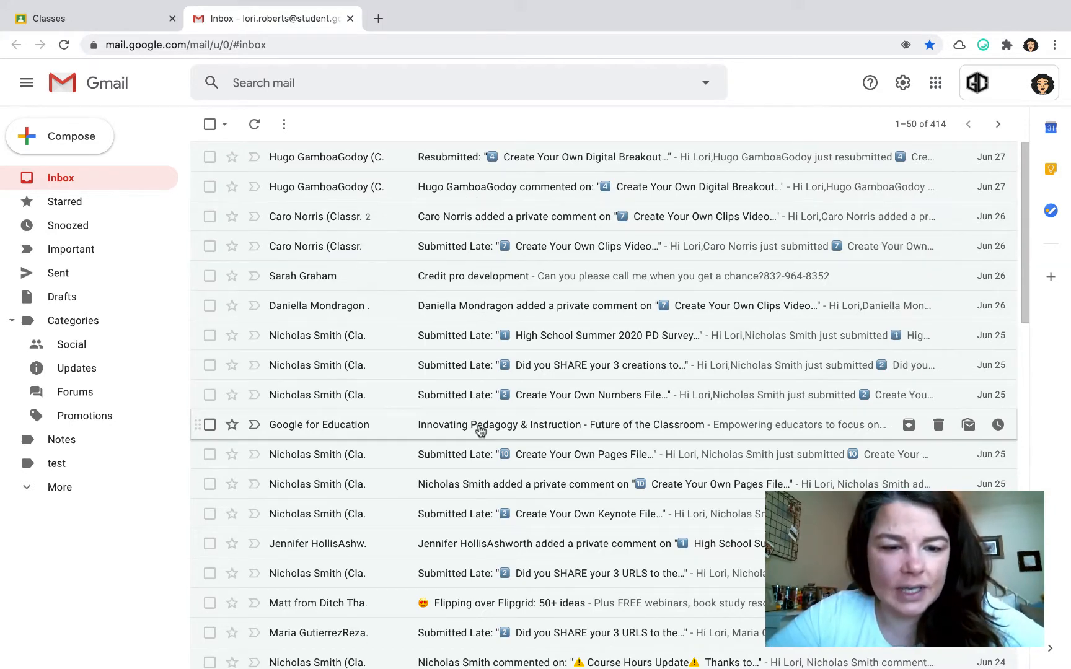
scroll("down", 3)
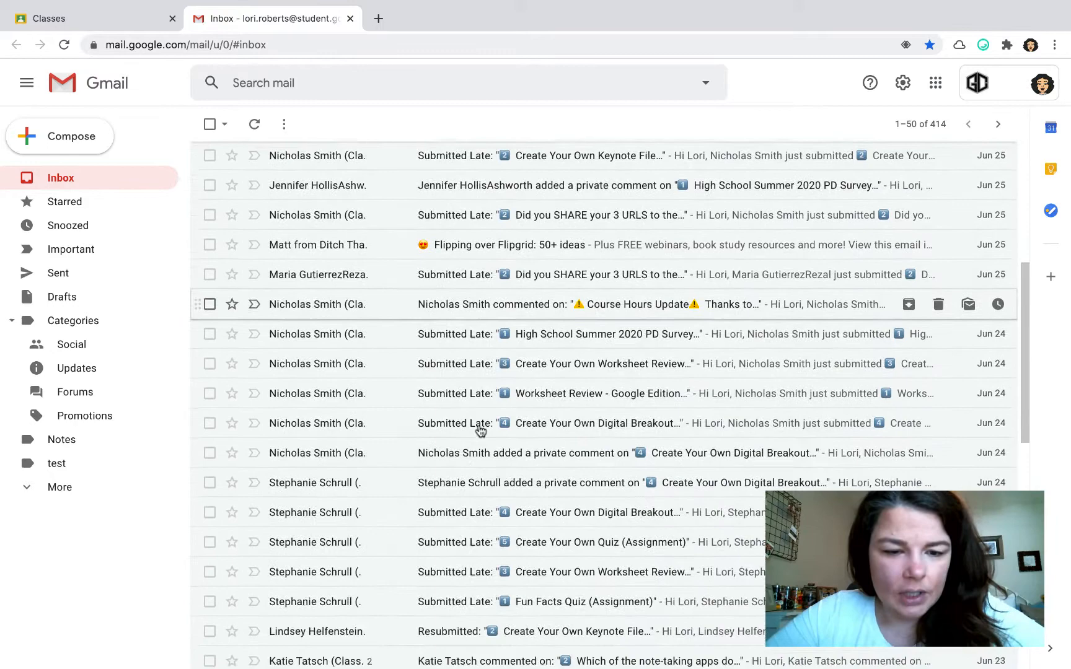
scroll("down", 3)
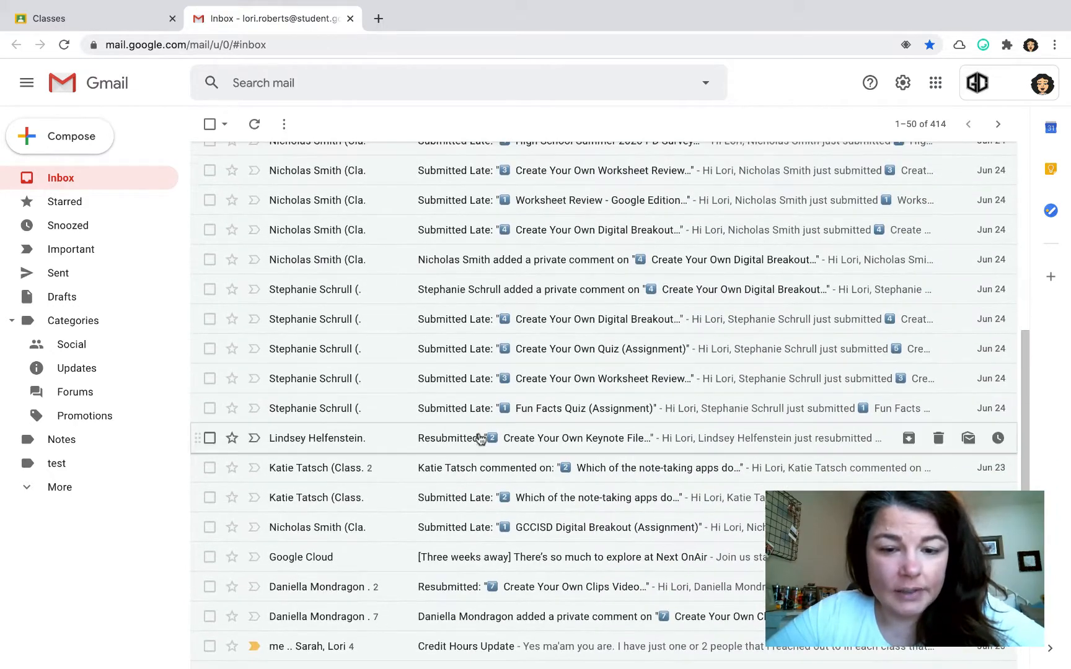
scroll("down", 3)
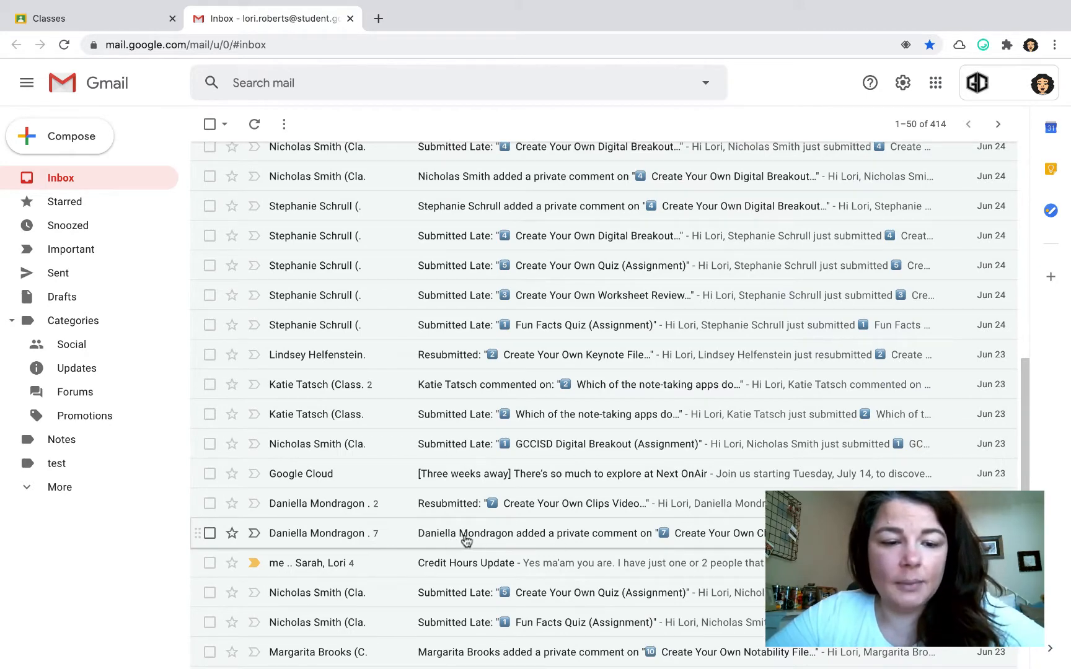
Step: Open the private comment notification for the Create Your Own Clips Video assignment
left_click(478, 534)
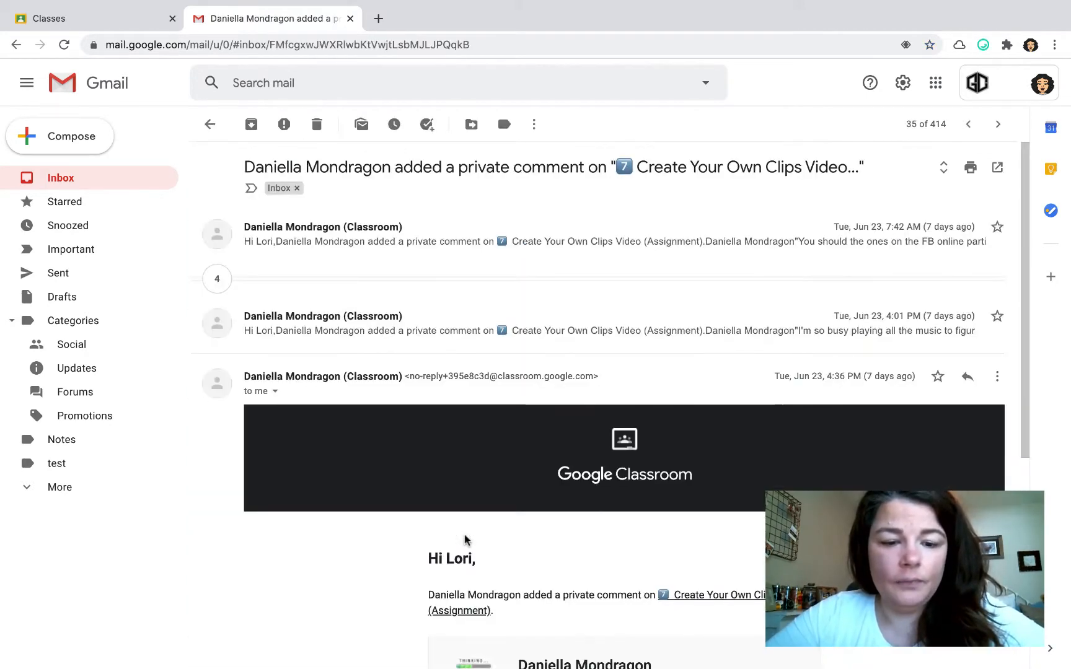
scroll("down", 3)
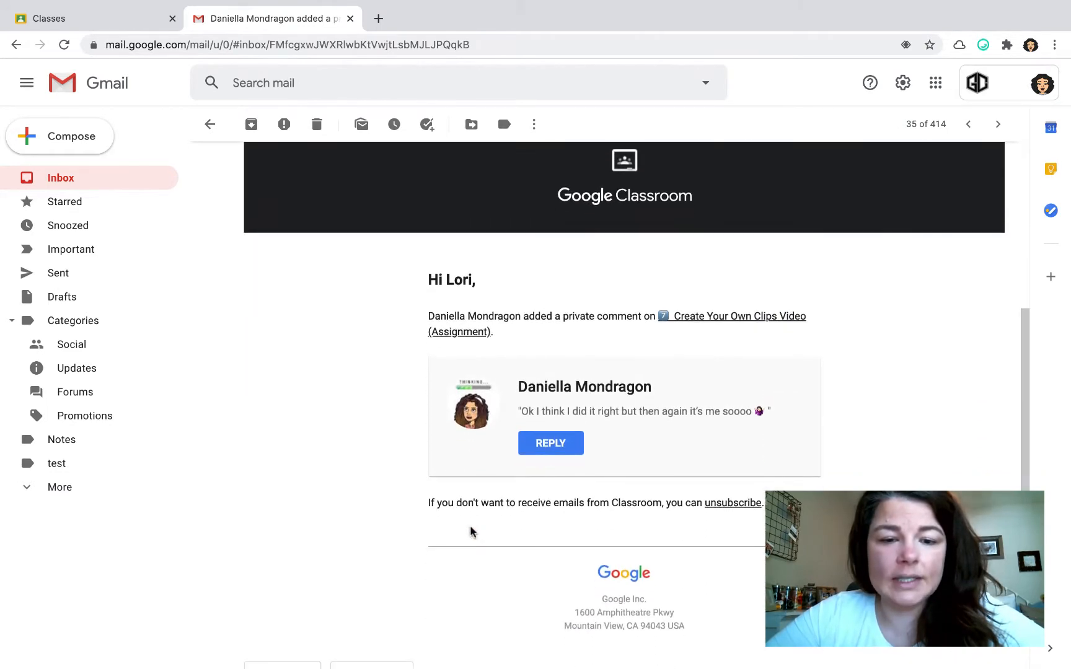
mouse_move(523, 339)
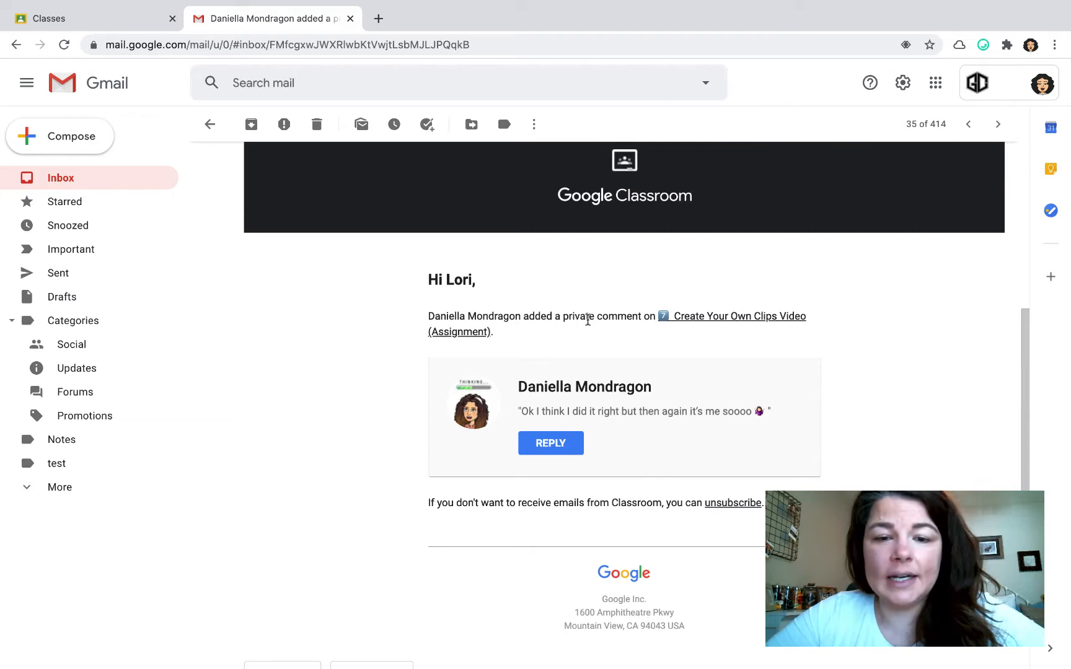
mouse_move(739, 329)
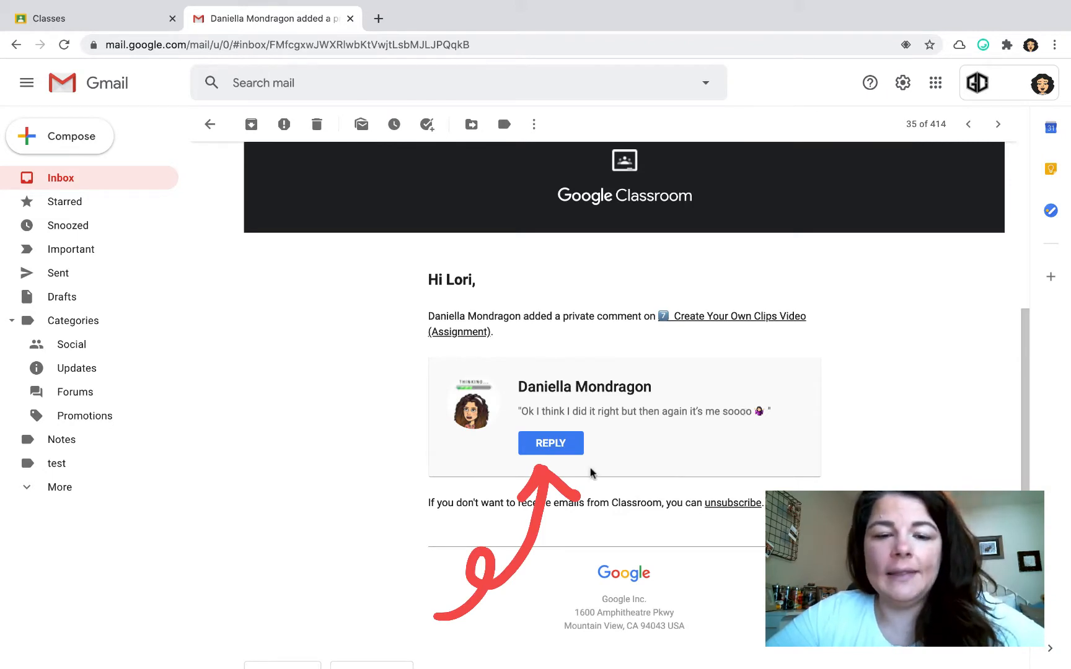
mouse_move(551, 443)
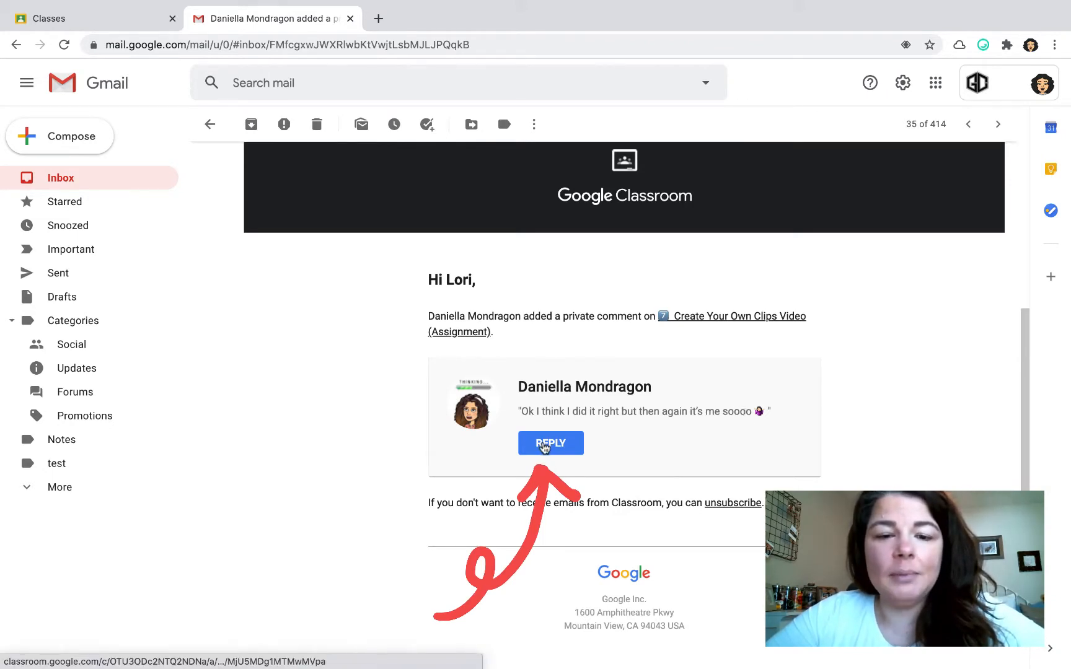
Step: Follow the email's reply link to the student's Clips Video submission and private comments
left_click(550, 443)
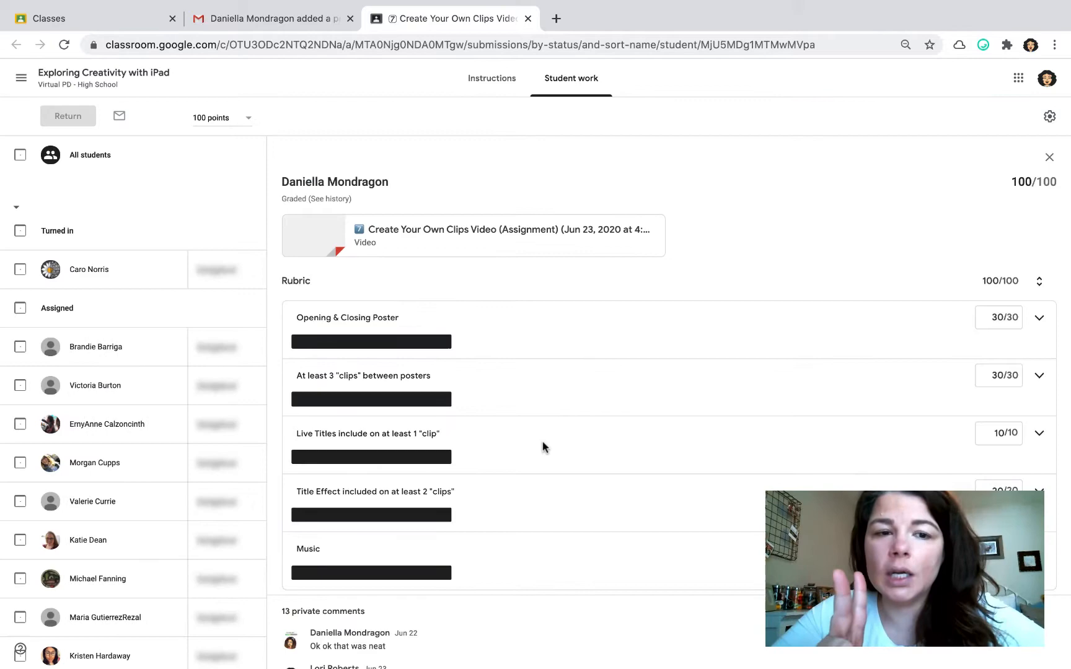
scroll("down", 3)
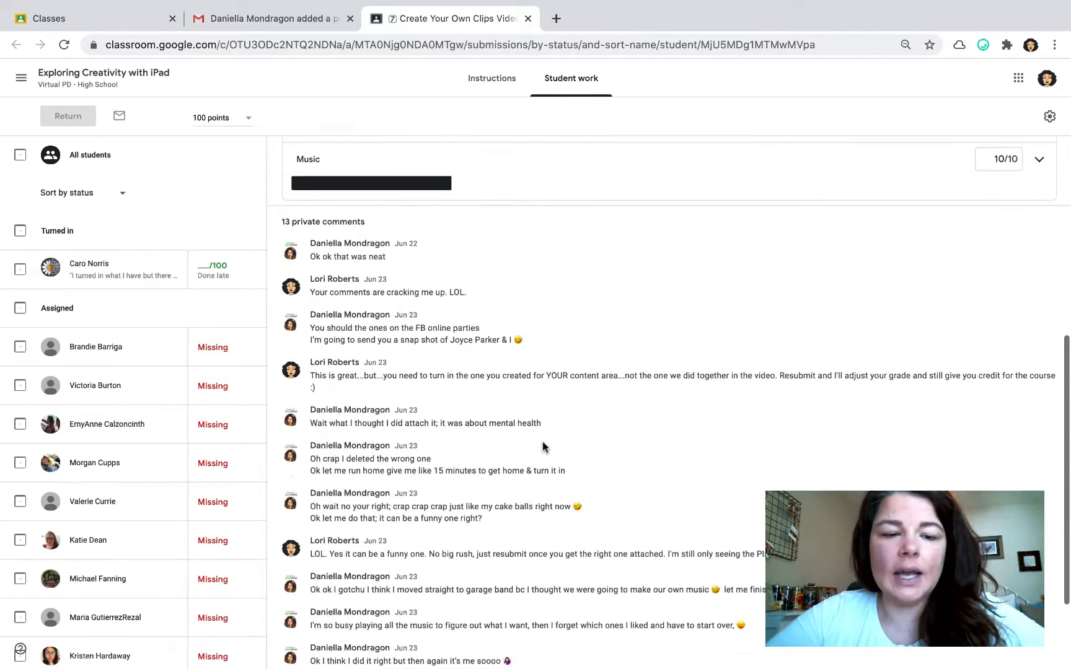
scroll("down", 3)
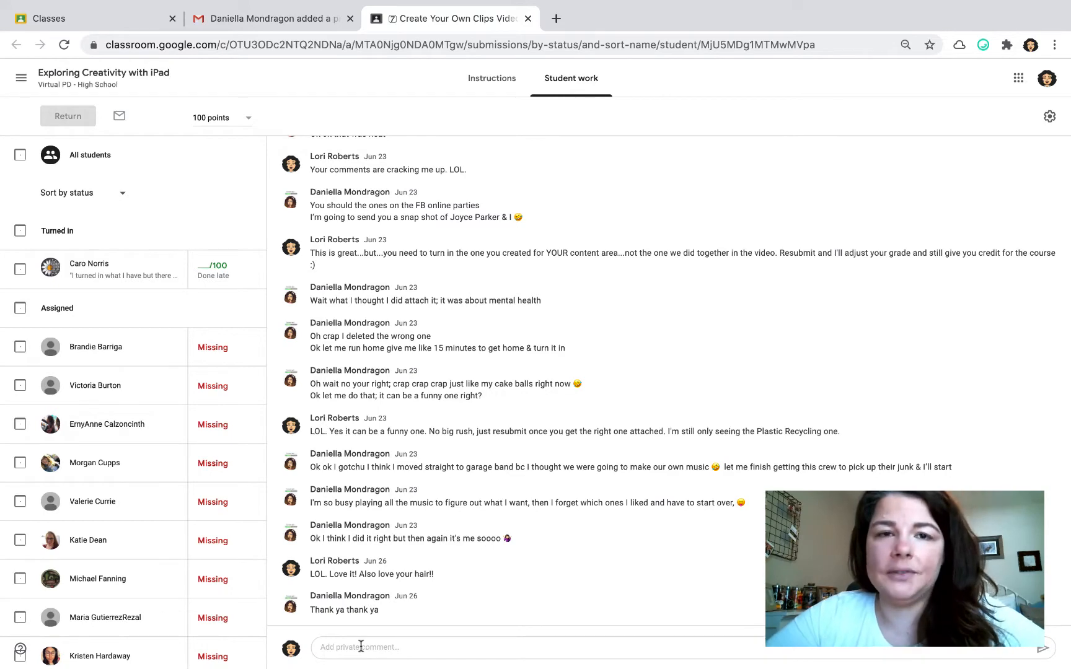
left_click(271, 18)
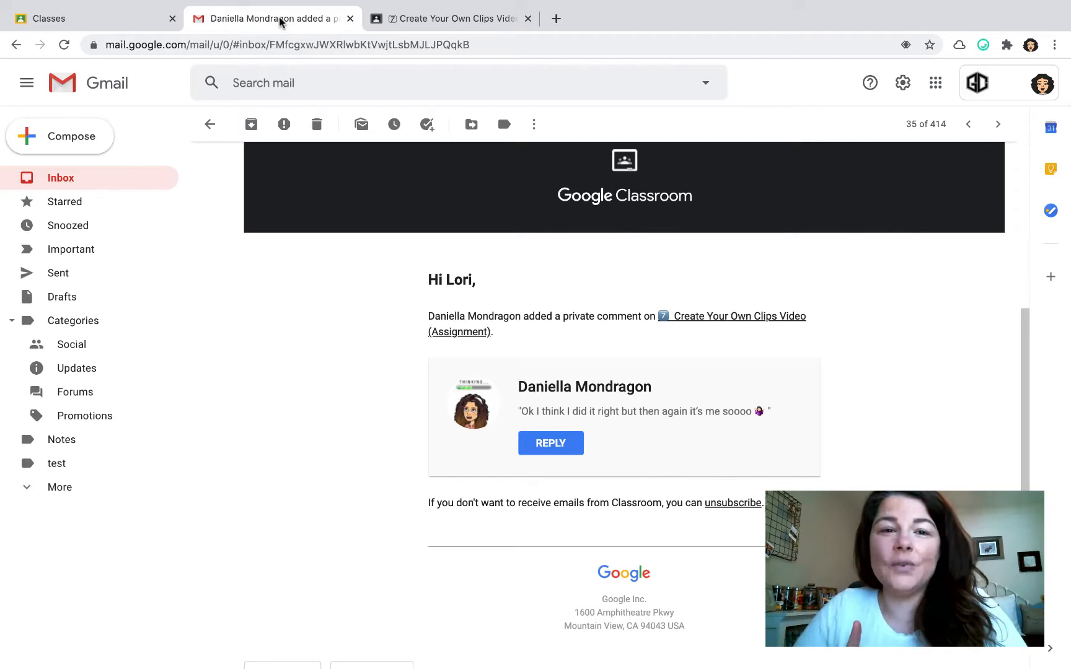
mouse_move(463, 249)
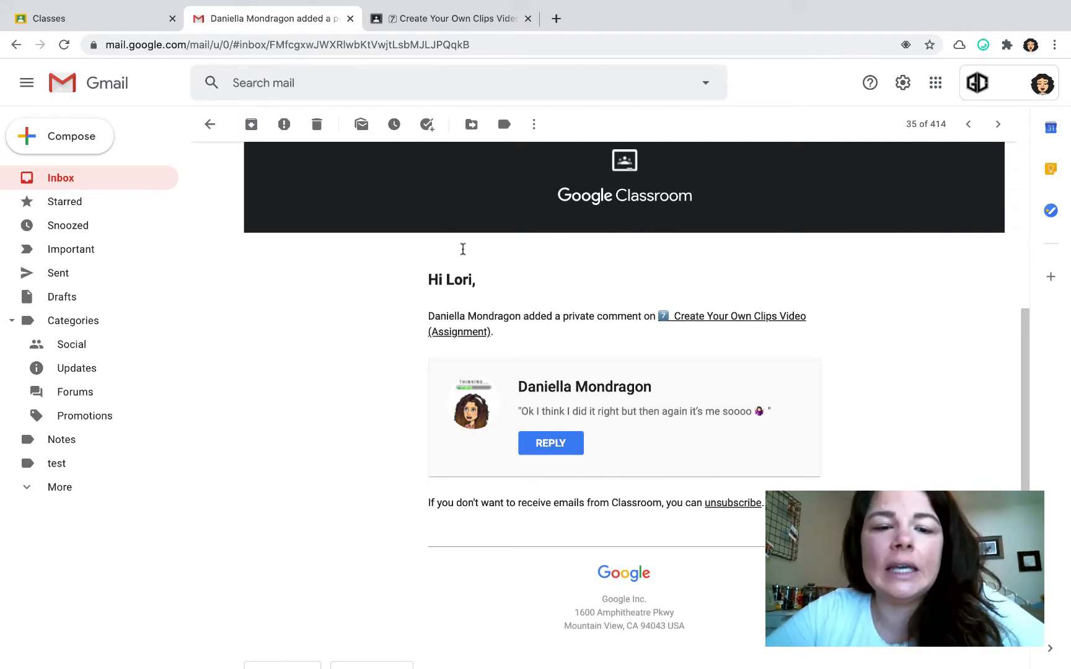
mouse_move(575, 384)
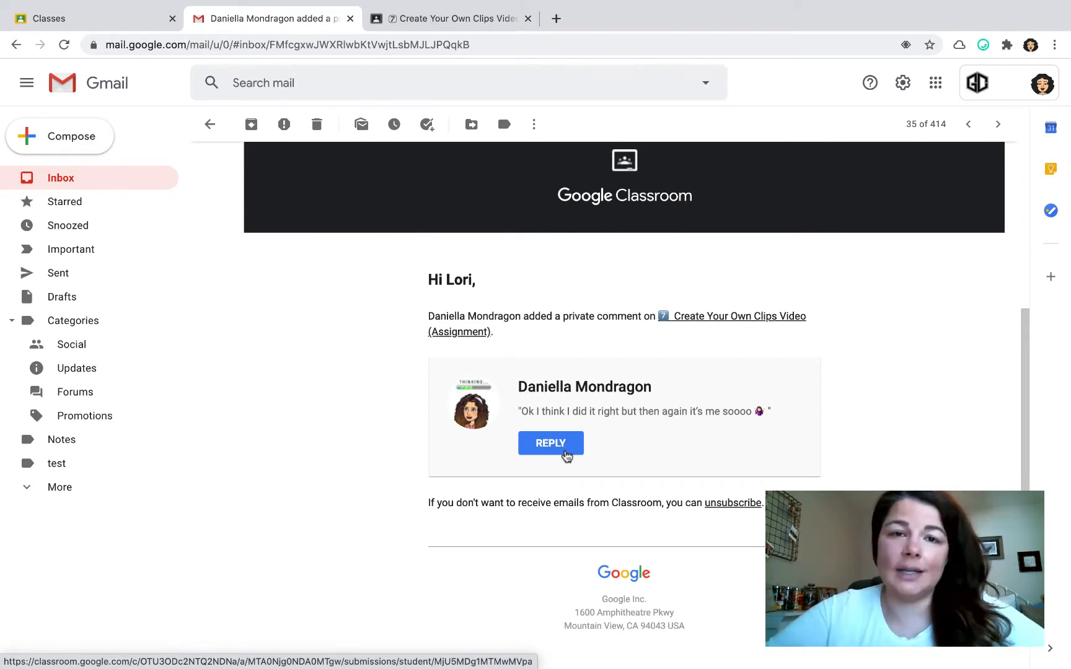
mouse_move(563, 249)
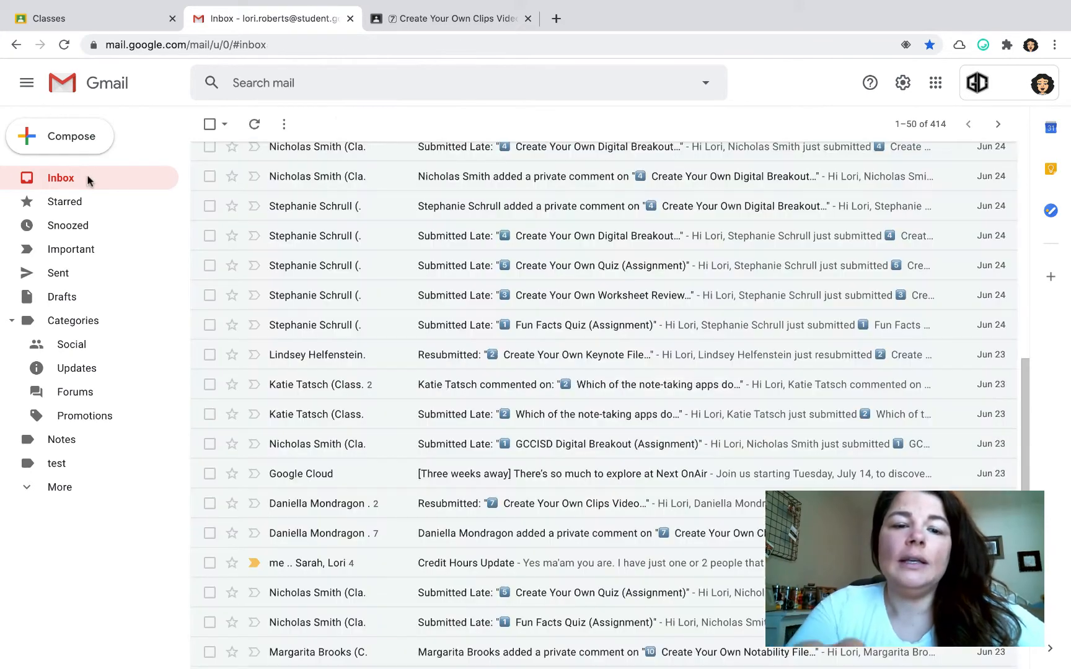
Step: Scroll the inbox down, then back up to the newer notification emails
scroll("down", 3)
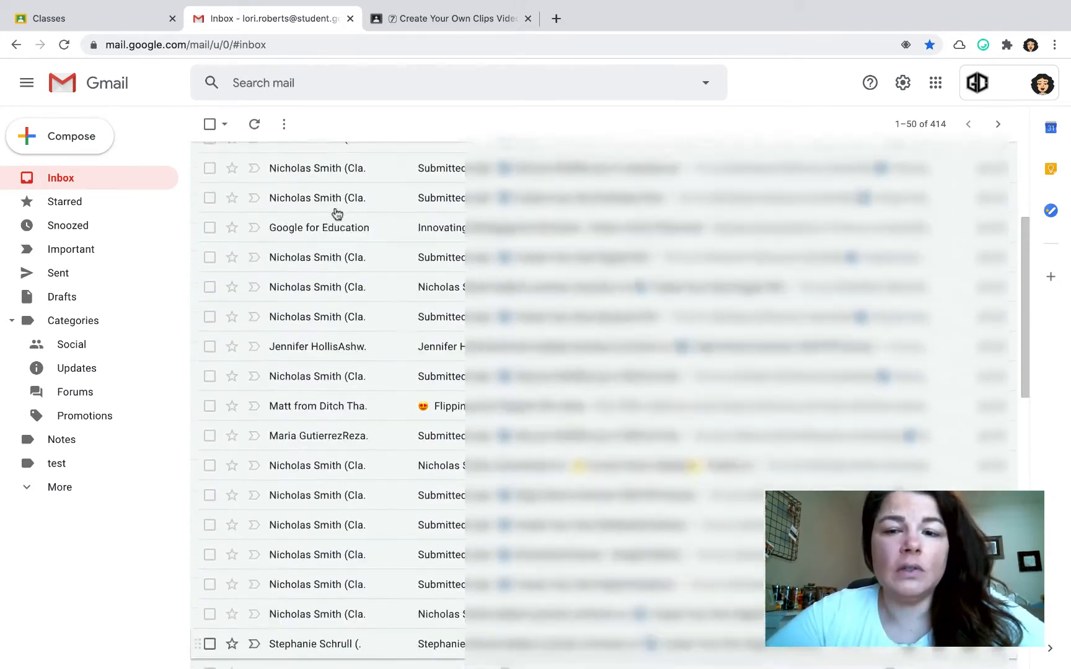
scroll("up", 3)
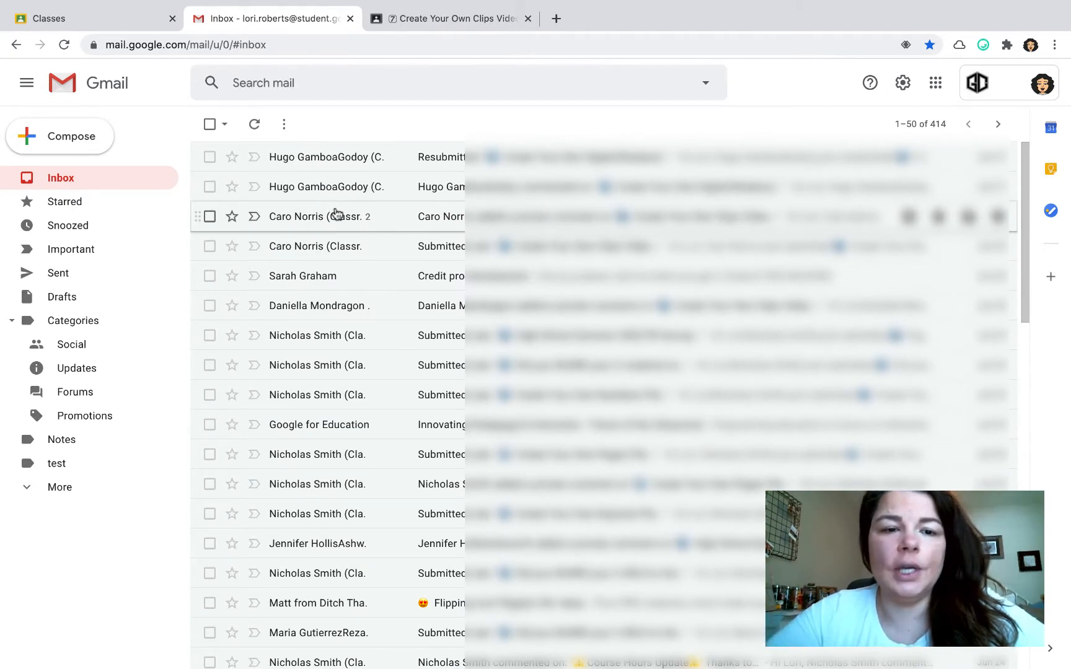
mouse_move(403, 454)
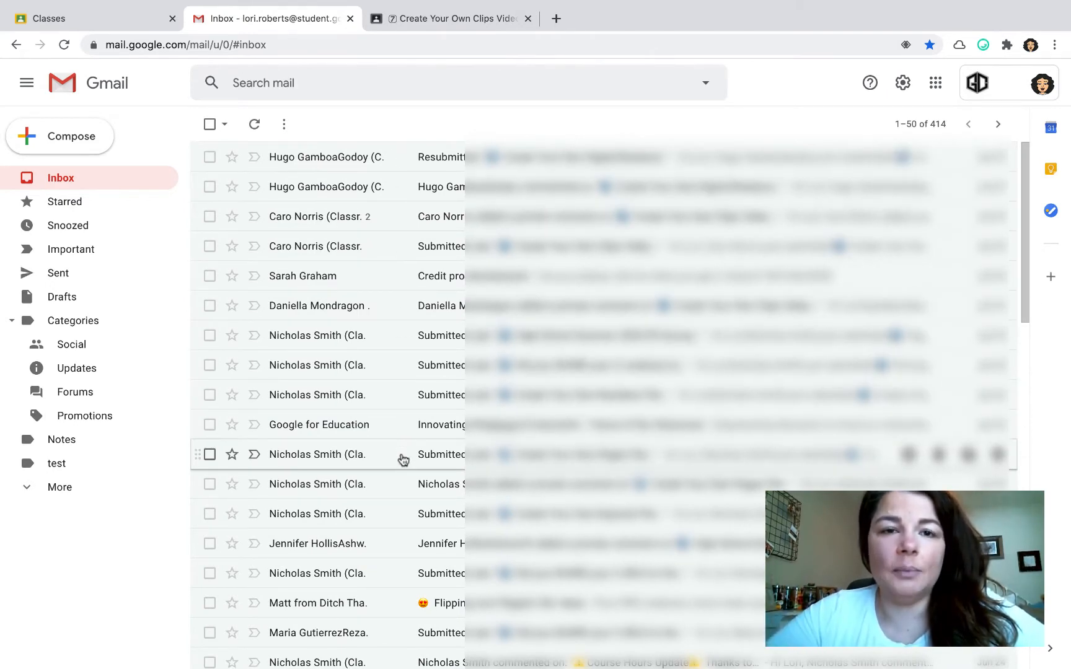
mouse_move(401, 554)
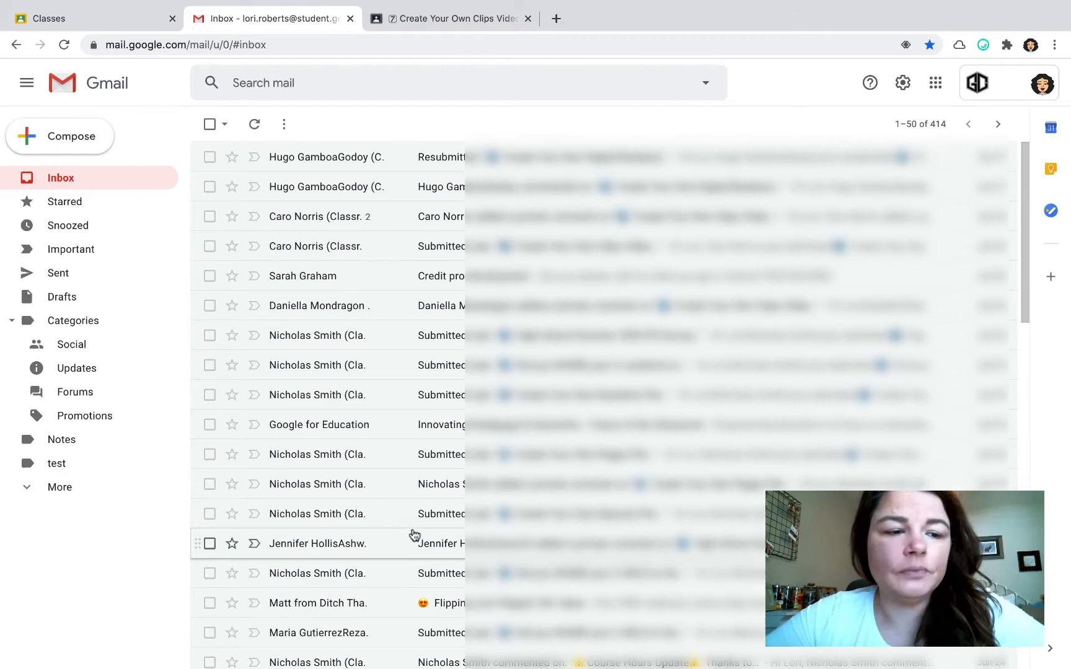
mouse_move(569, 135)
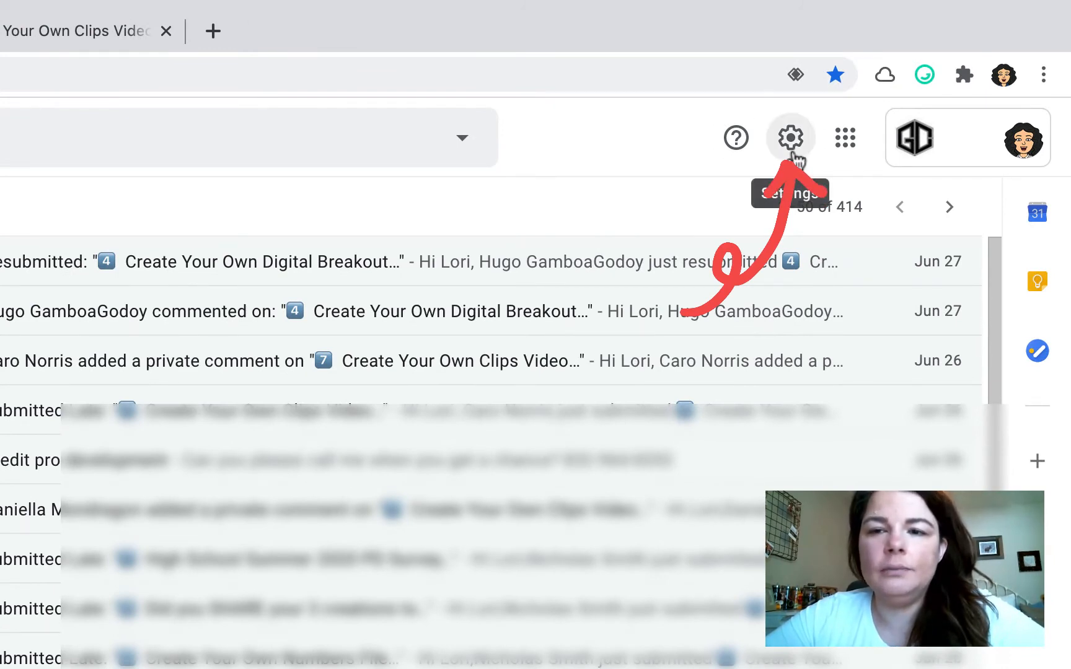
Step: Open Quick settings from the gear icon and choose See all settings
left_click(789, 136)
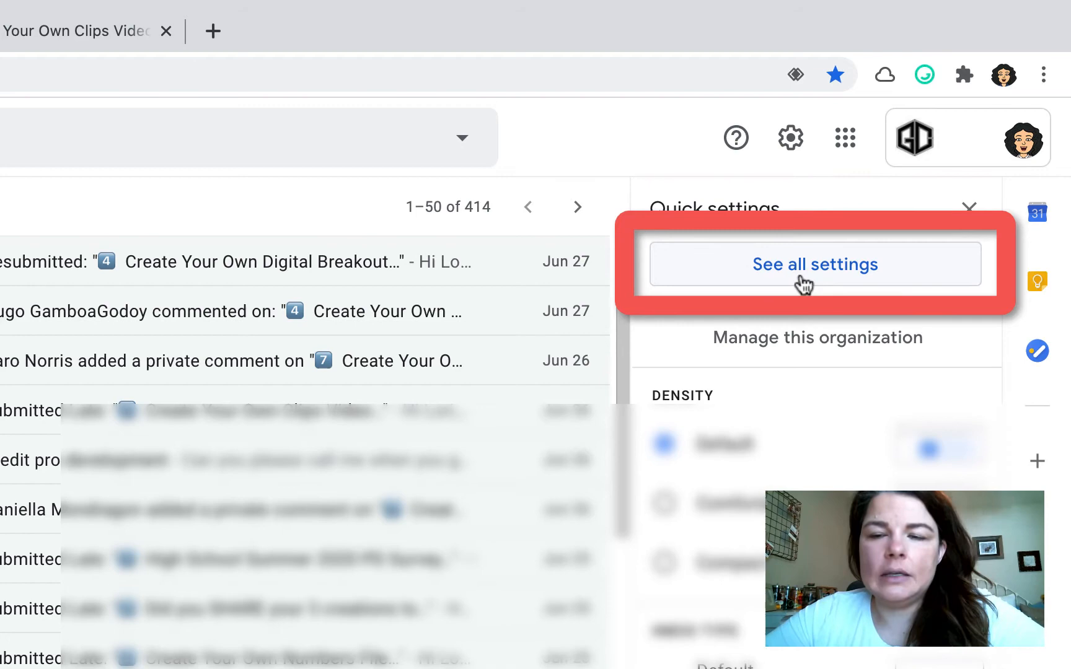
left_click(814, 264)
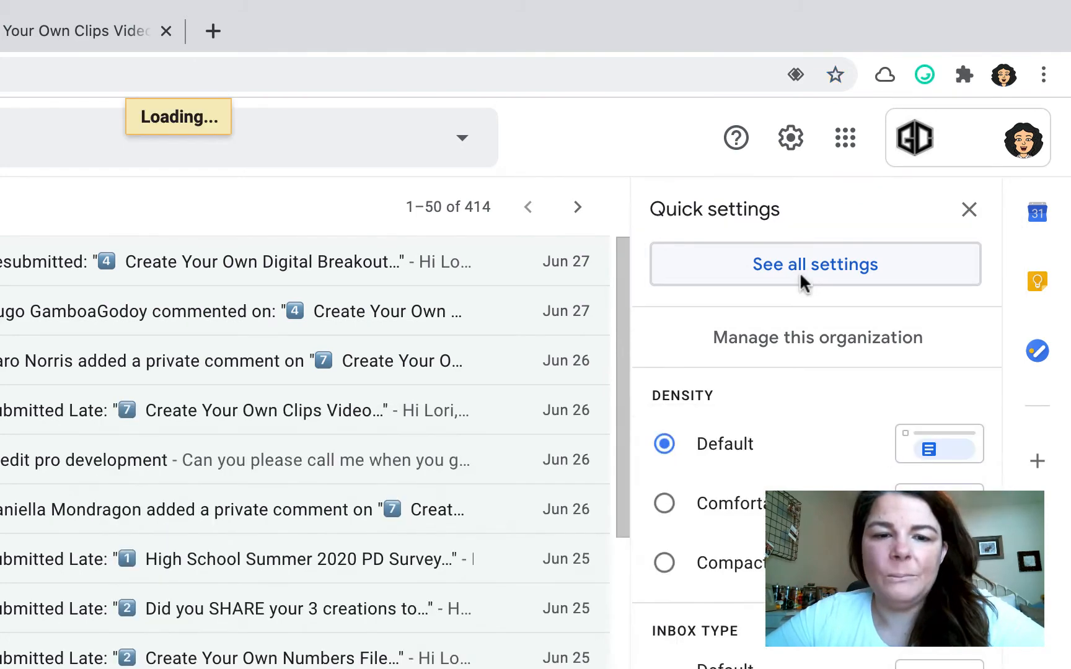
Step: Load the full Settings page and switch to Forwarding and POP/IMAP
left_click(815, 264)
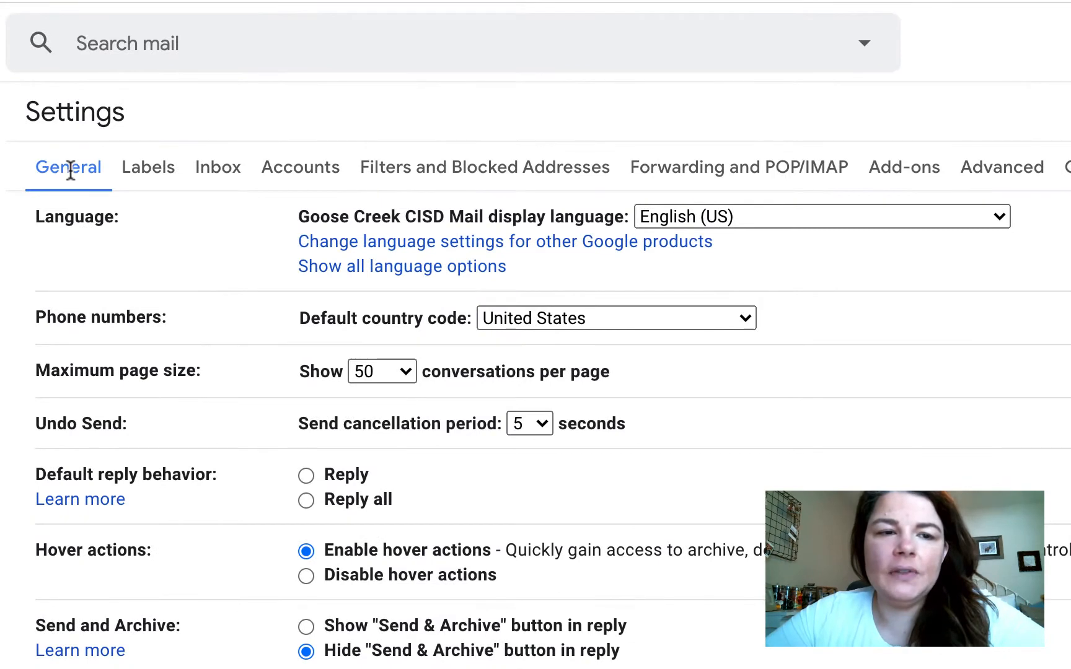
mouse_move(395, 163)
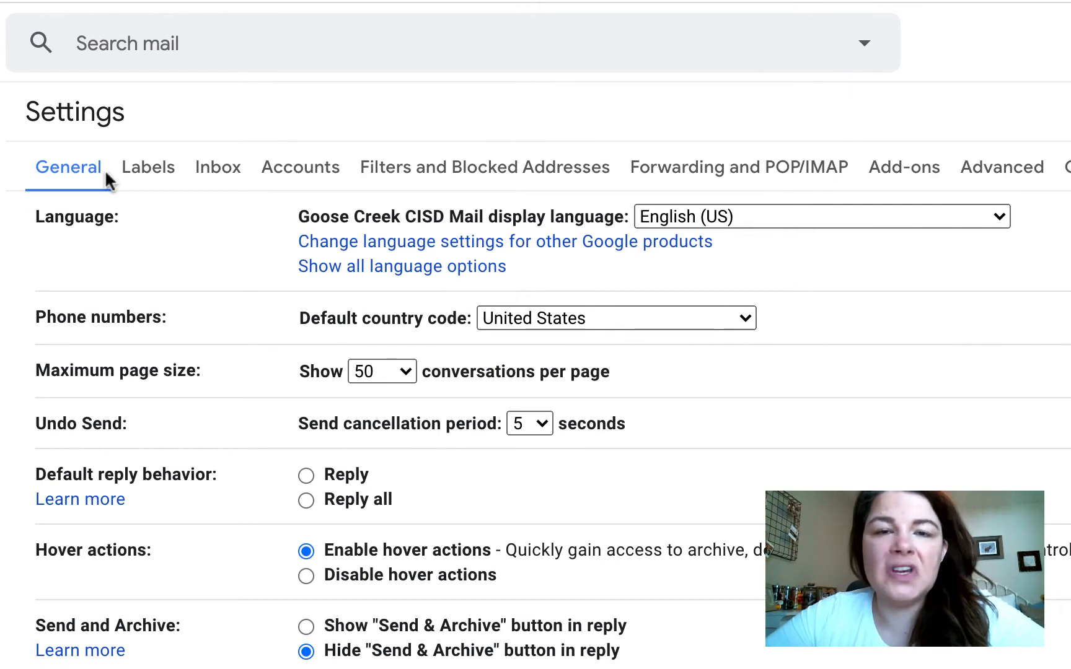
mouse_move(738, 168)
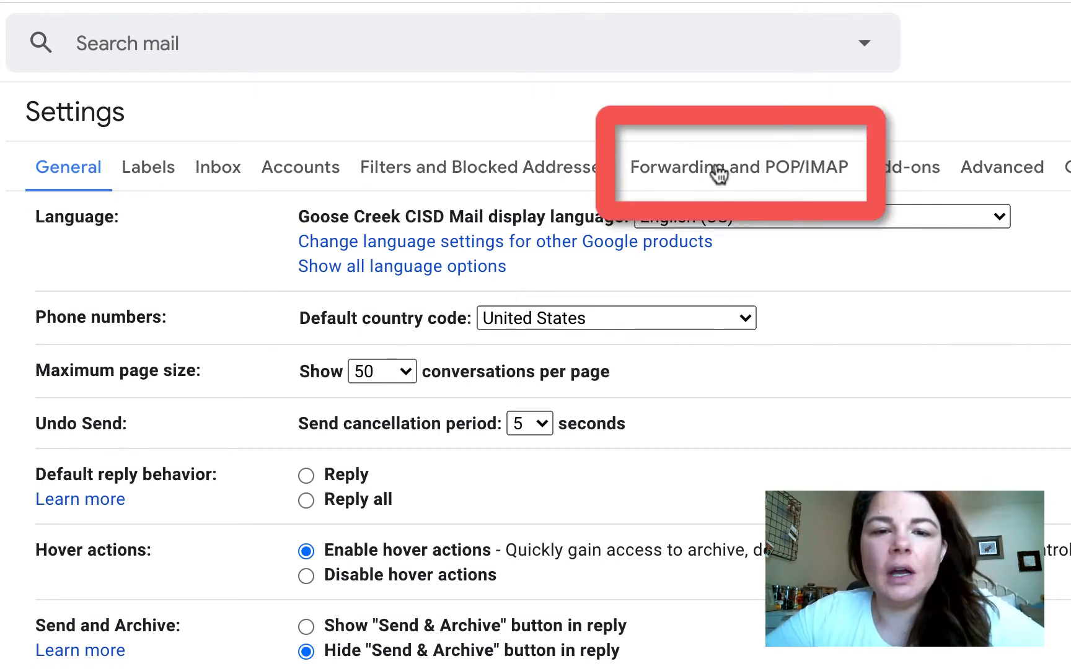
mouse_move(809, 183)
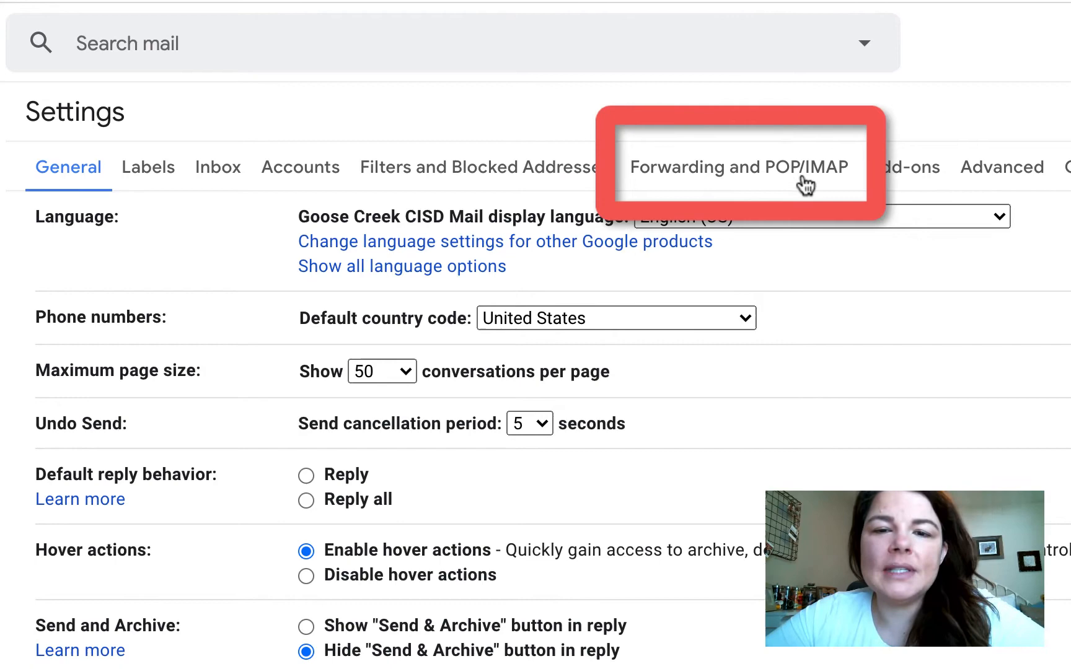
left_click(737, 167)
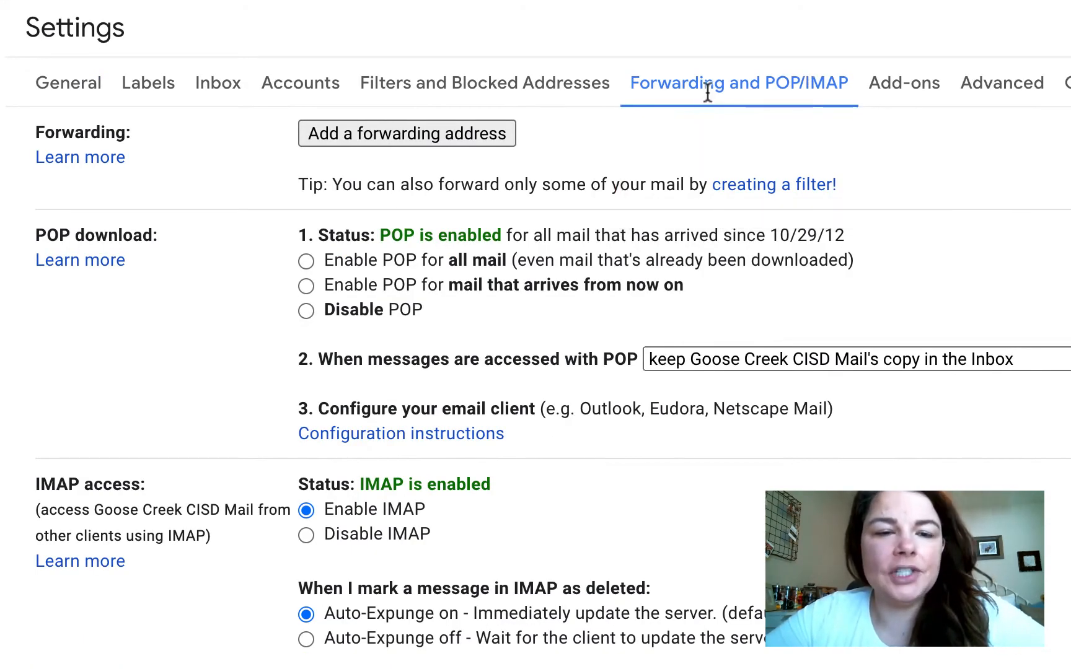
mouse_move(207, 423)
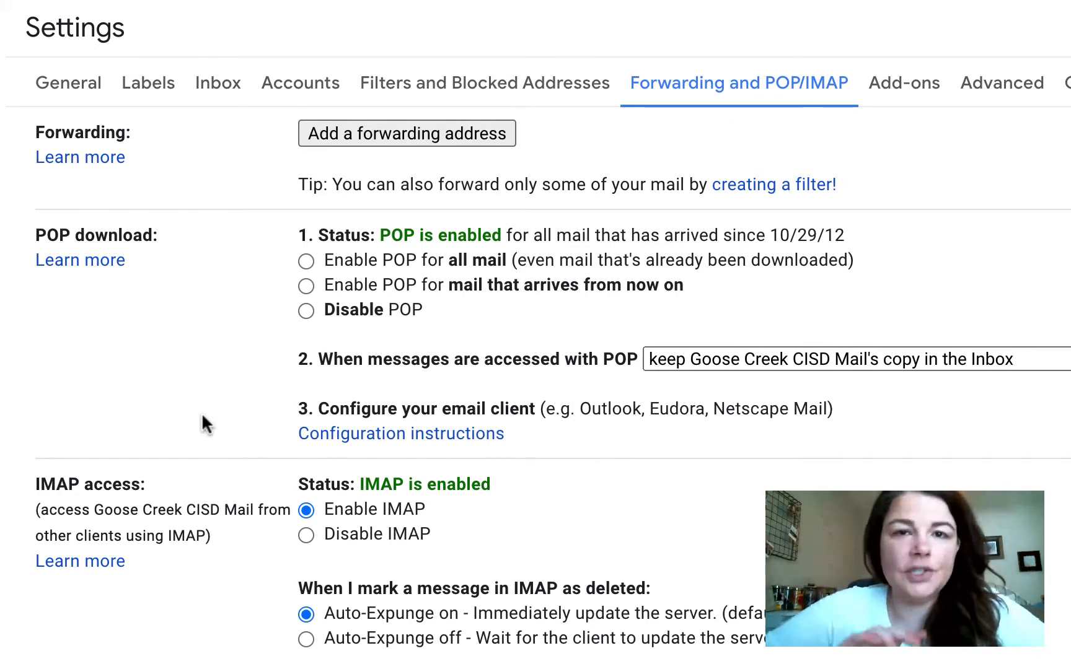
mouse_move(208, 156)
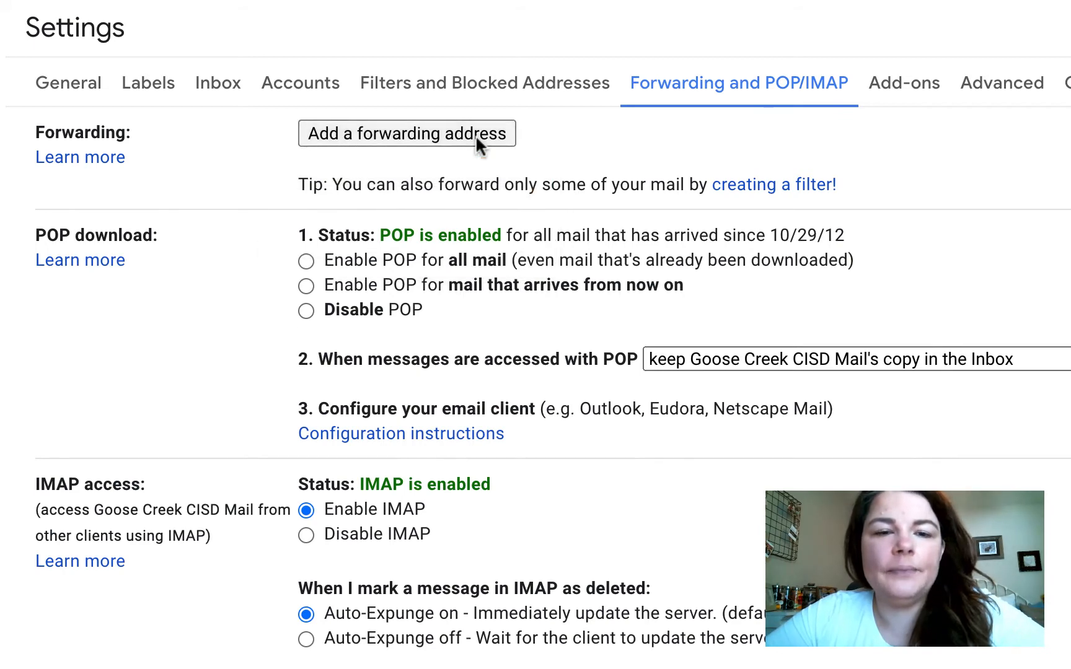
left_click(407, 133)
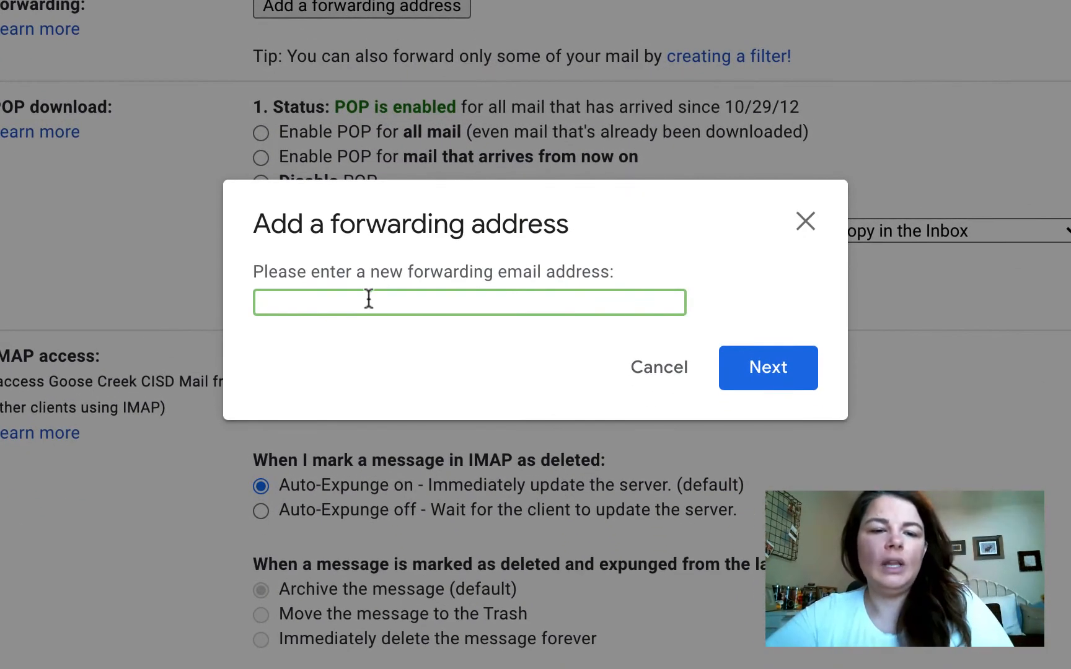
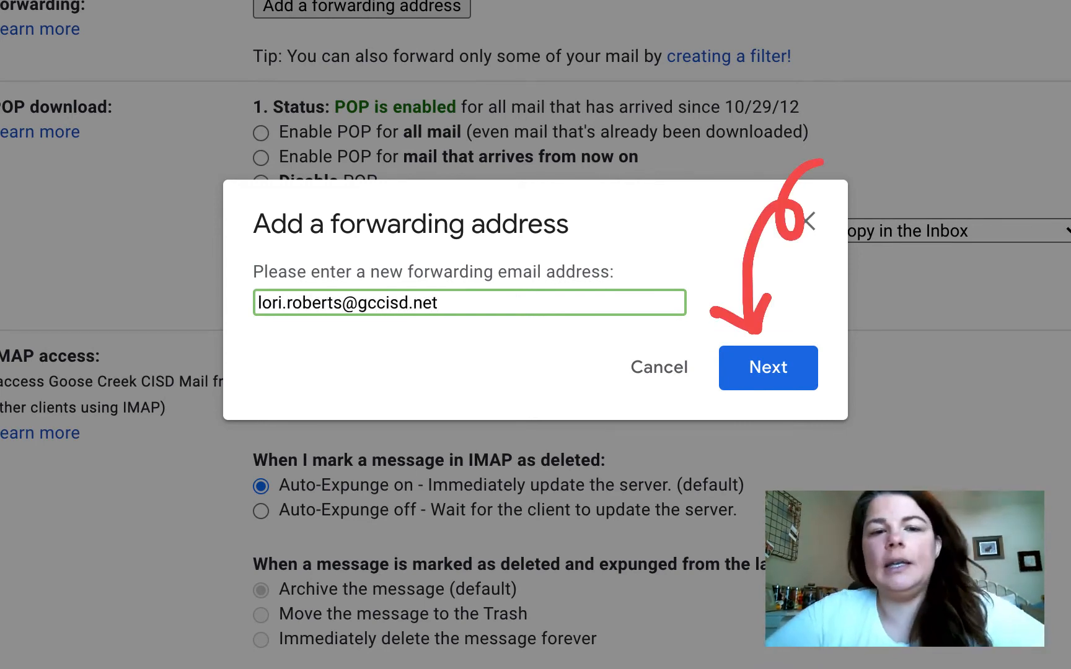
left_click(768, 368)
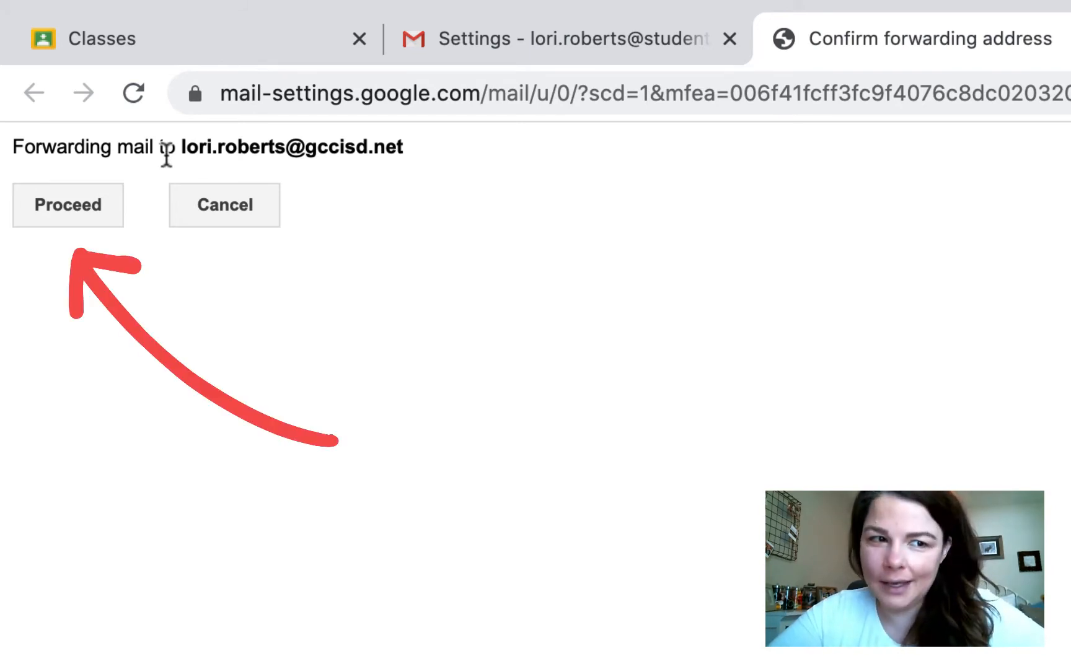
mouse_move(94, 228)
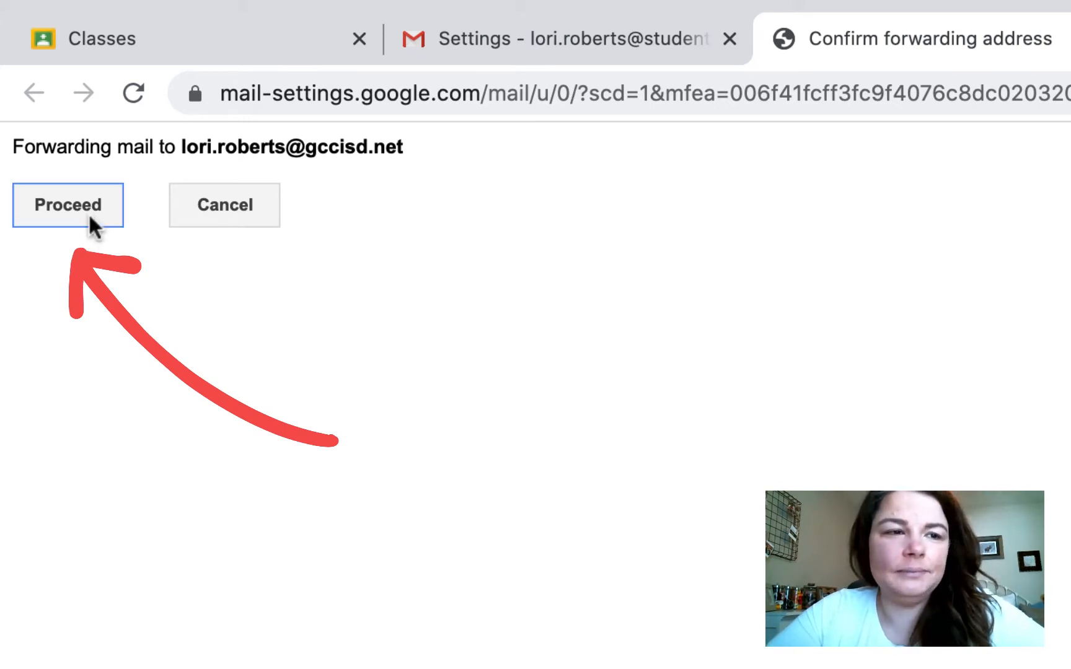
left_click(67, 205)
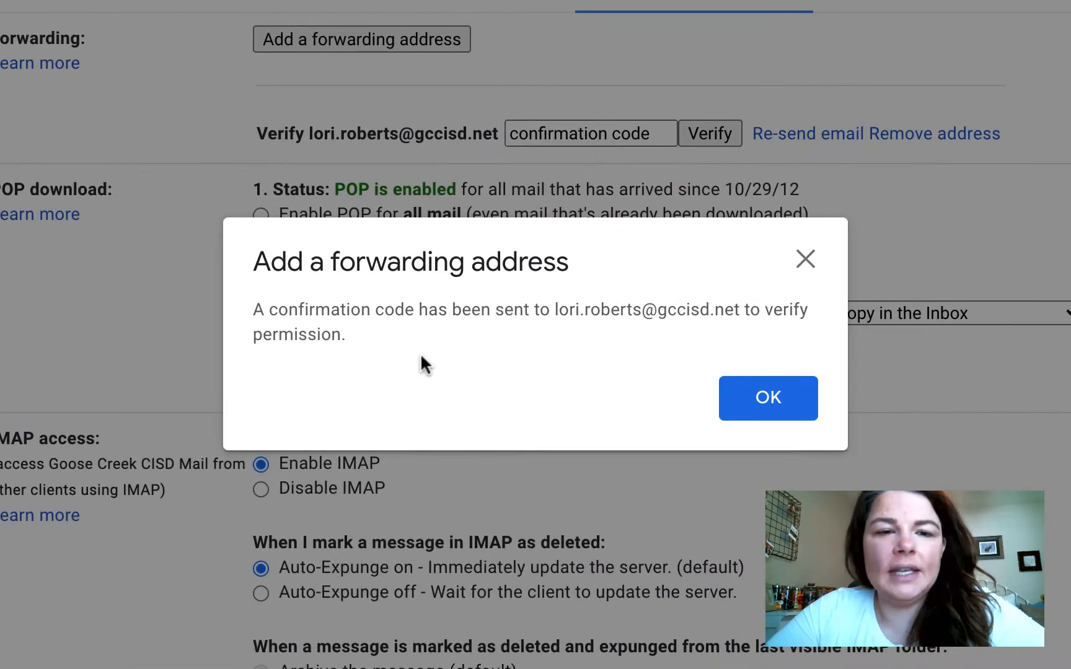
mouse_move(439, 317)
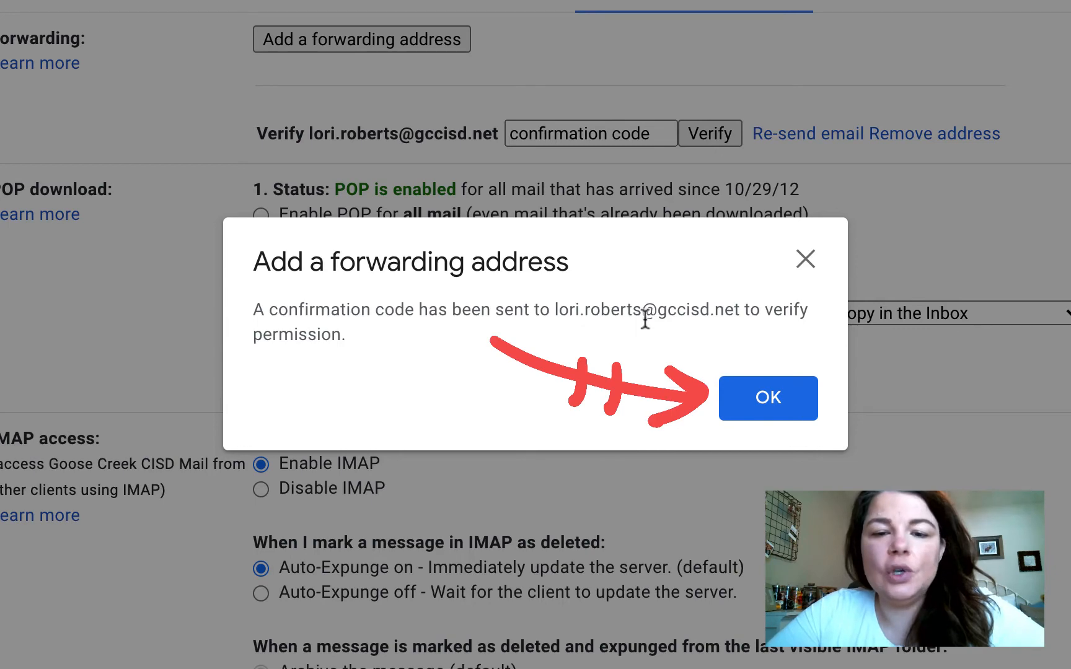
mouse_move(282, 362)
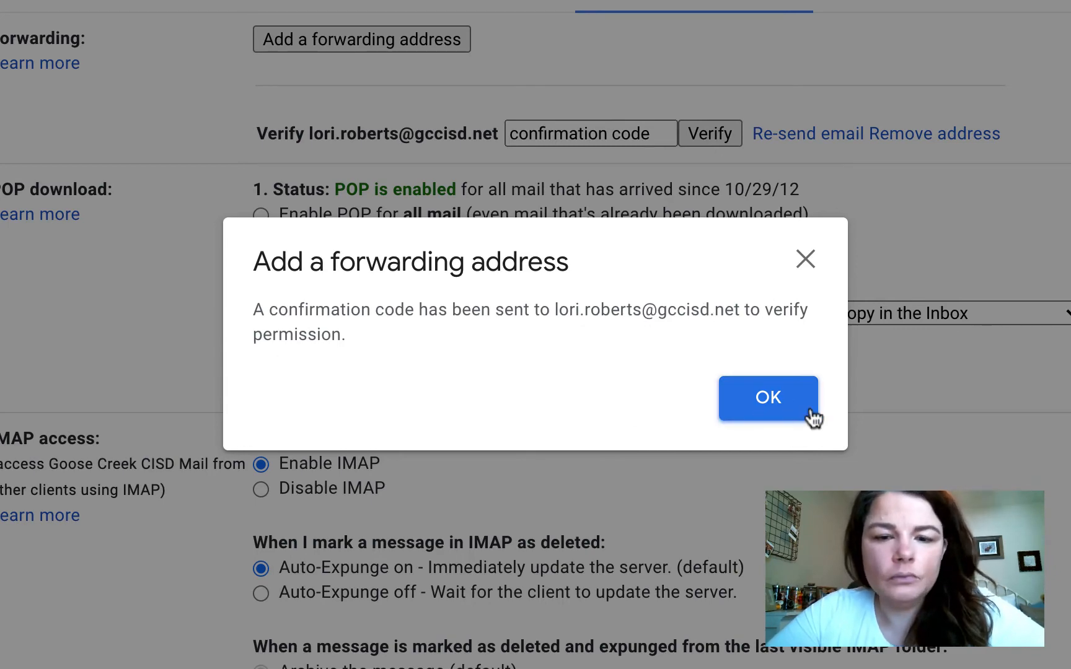
left_click(768, 397)
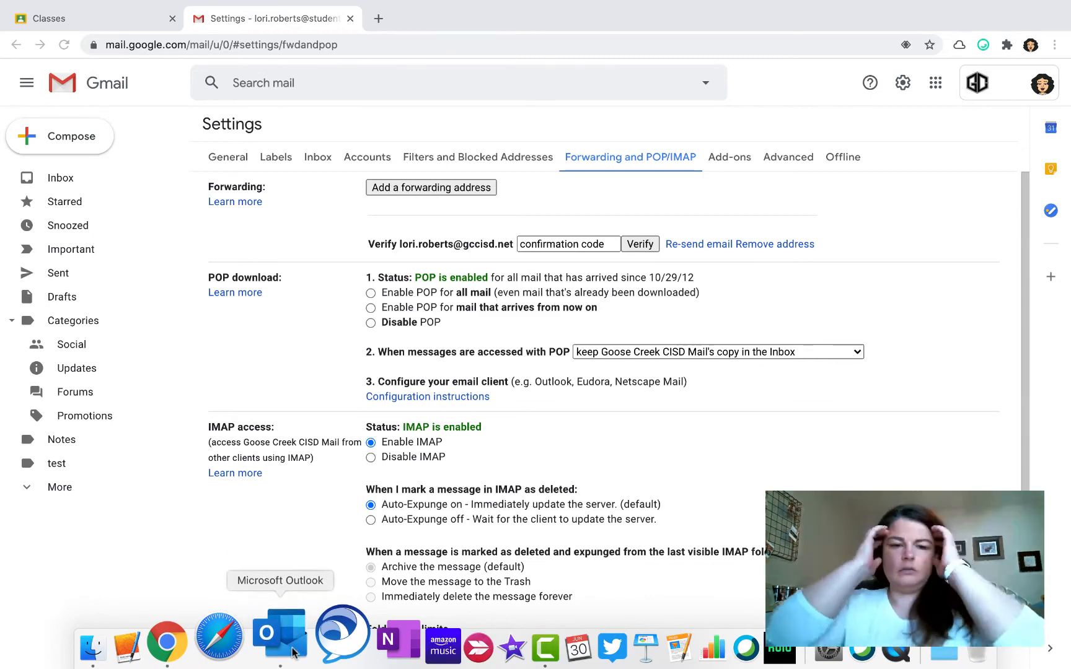
Step: In Outlook, refresh the school inbox and open the Goose Creek CISD Team confirmation email
left_click(278, 635)
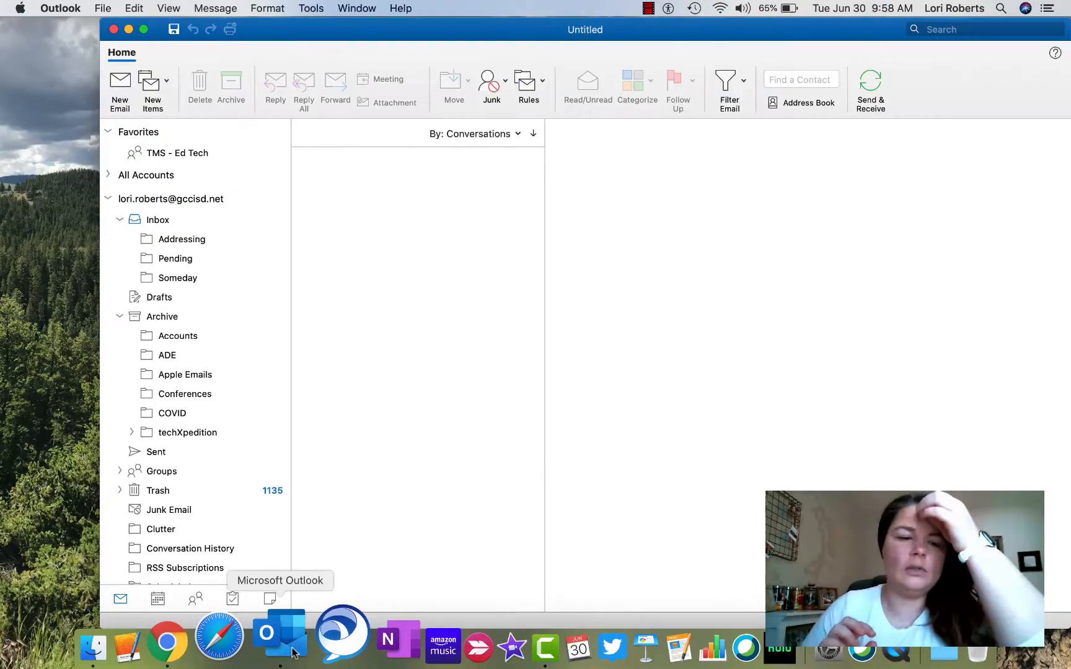
left_click(158, 219)
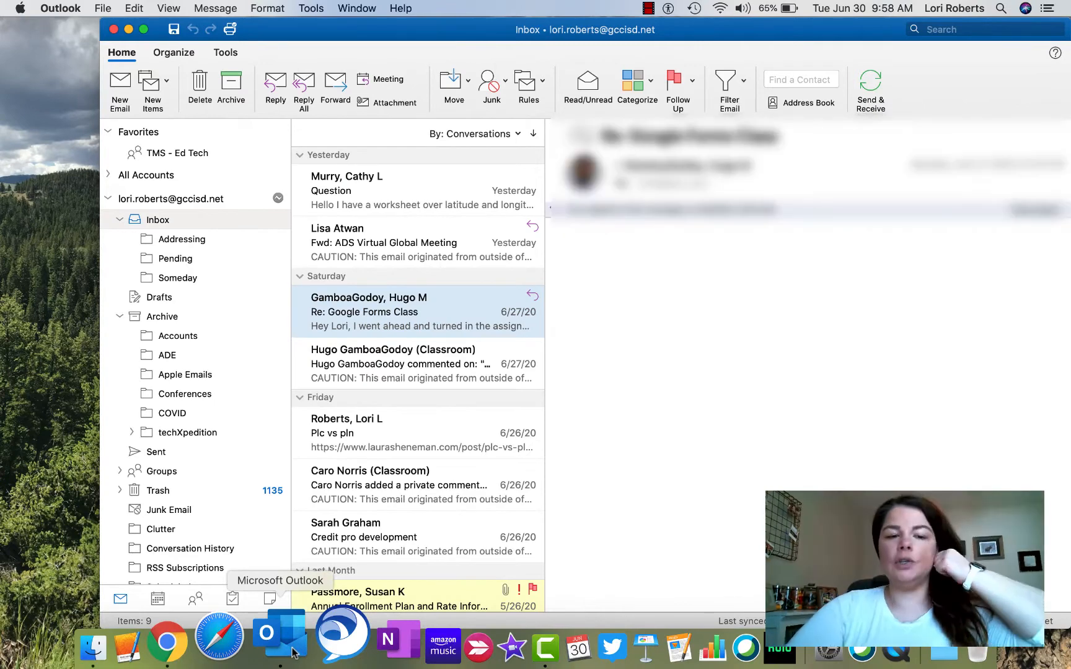
left_click(870, 89)
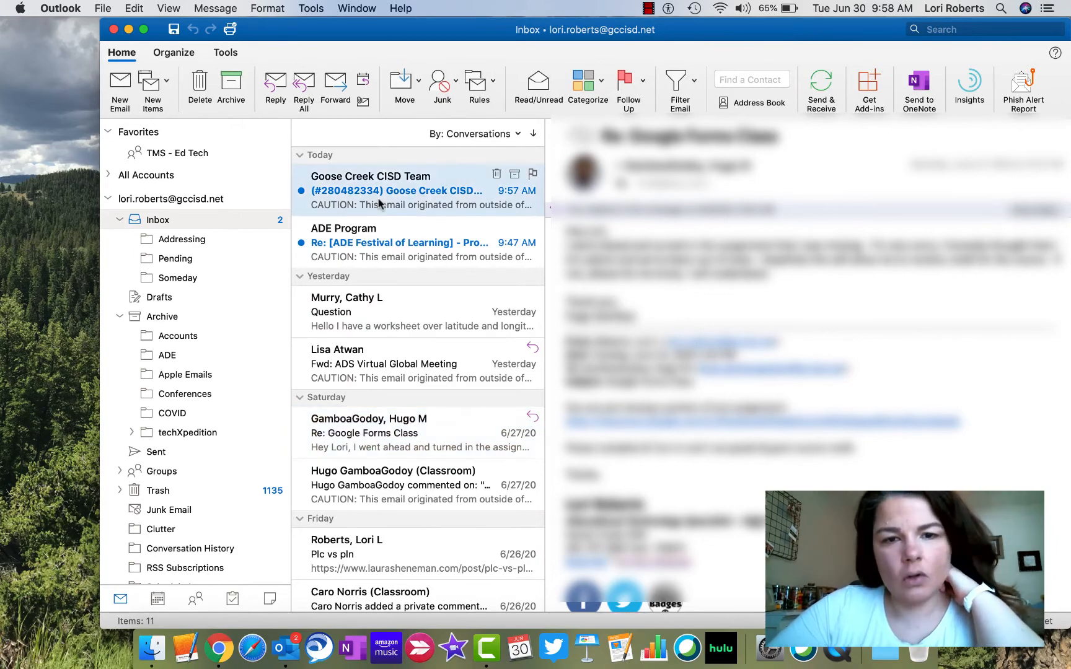
left_click(396, 191)
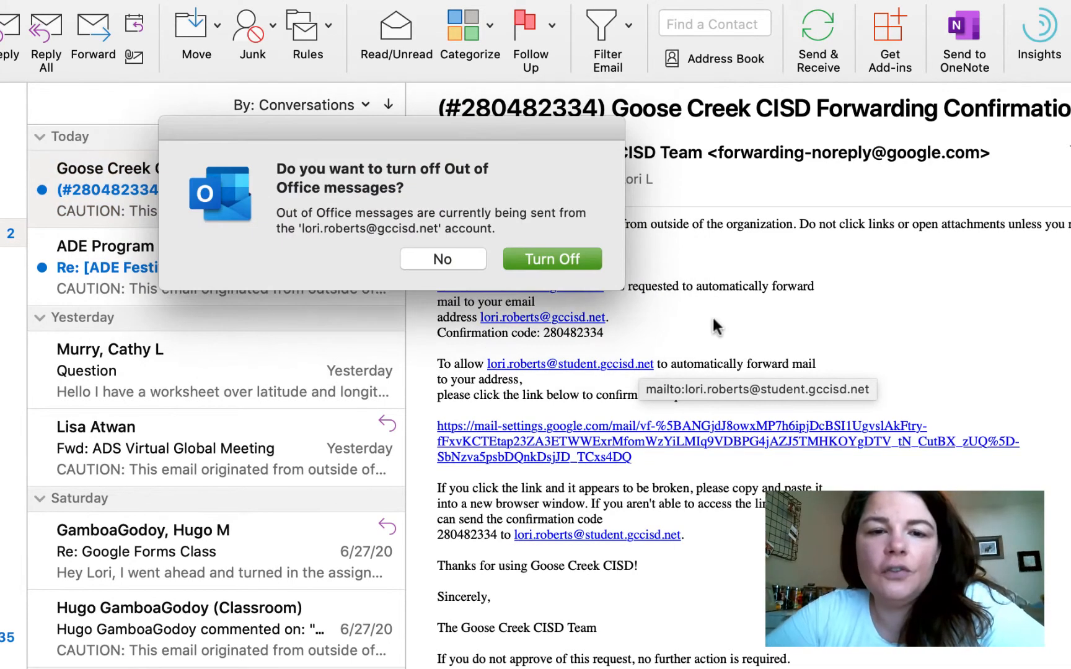
left_click(442, 259)
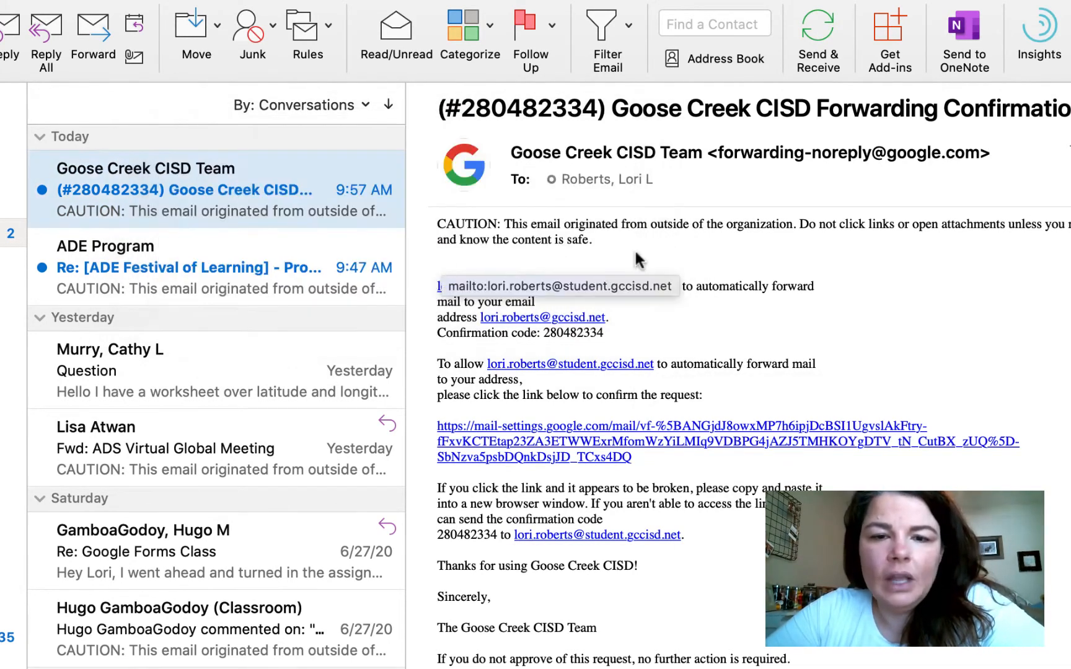
mouse_move(832, 338)
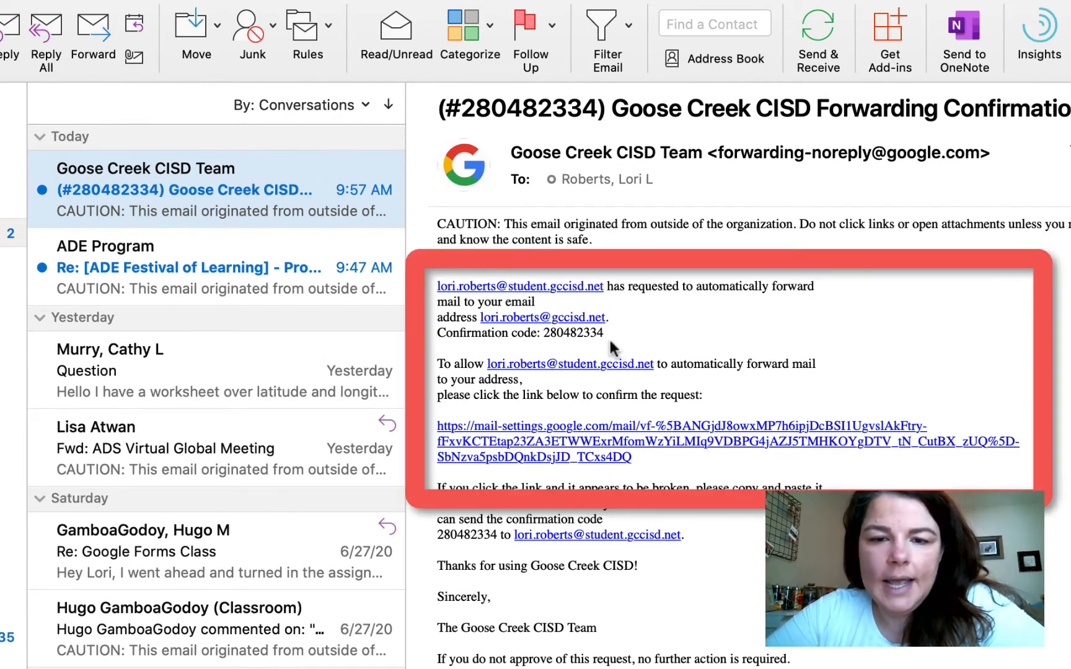
mouse_move(611, 345)
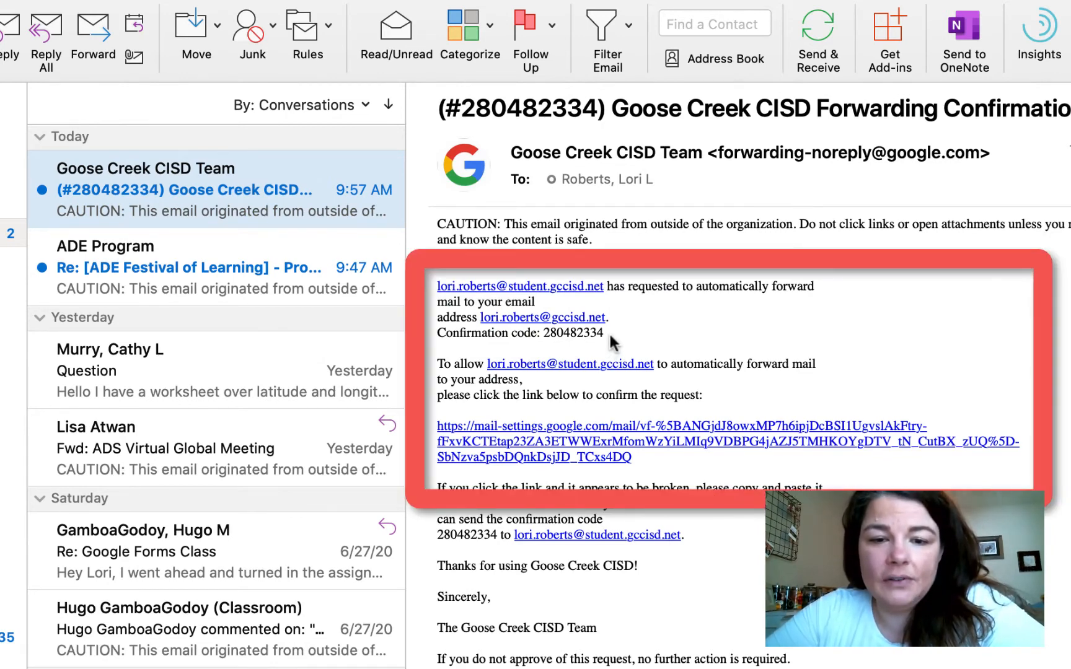
mouse_move(593, 343)
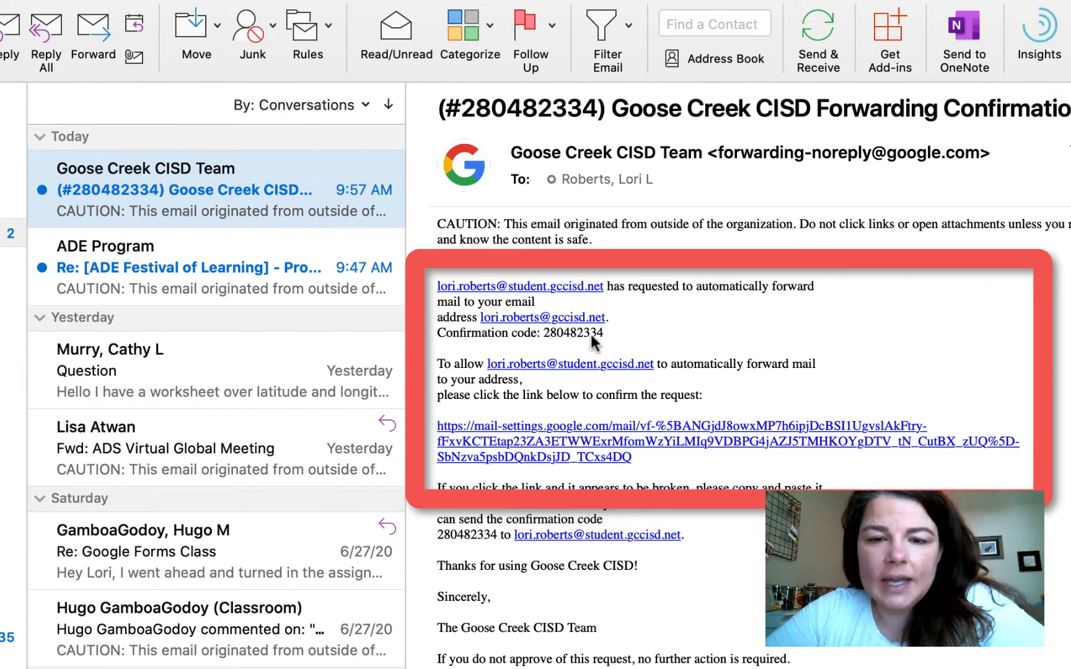
mouse_move(642, 347)
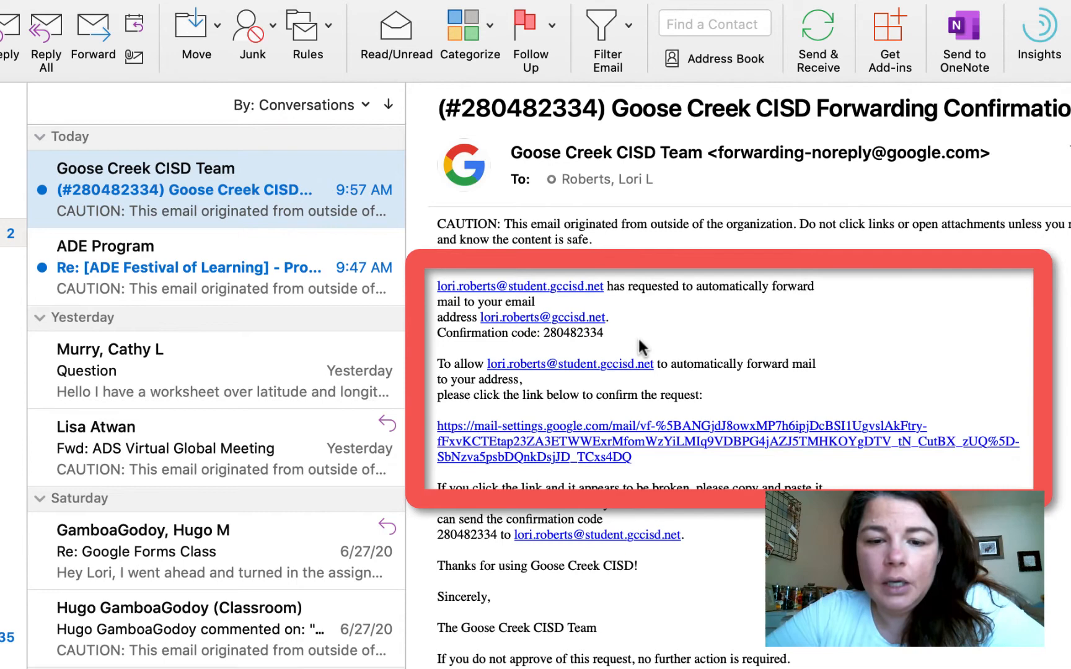
mouse_move(607, 341)
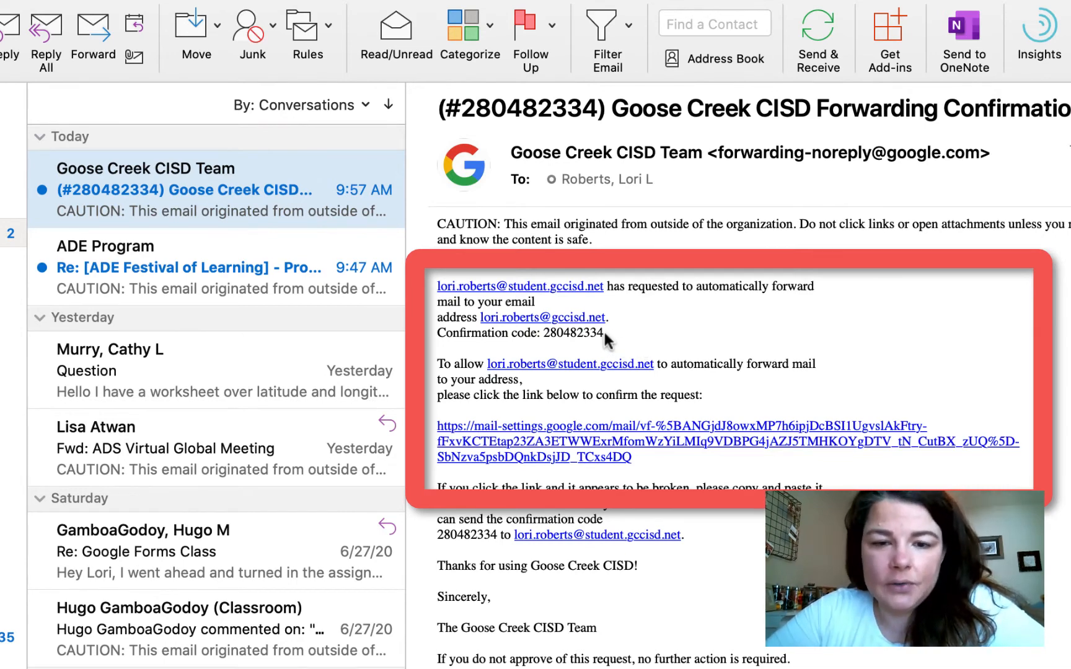
mouse_move(589, 324)
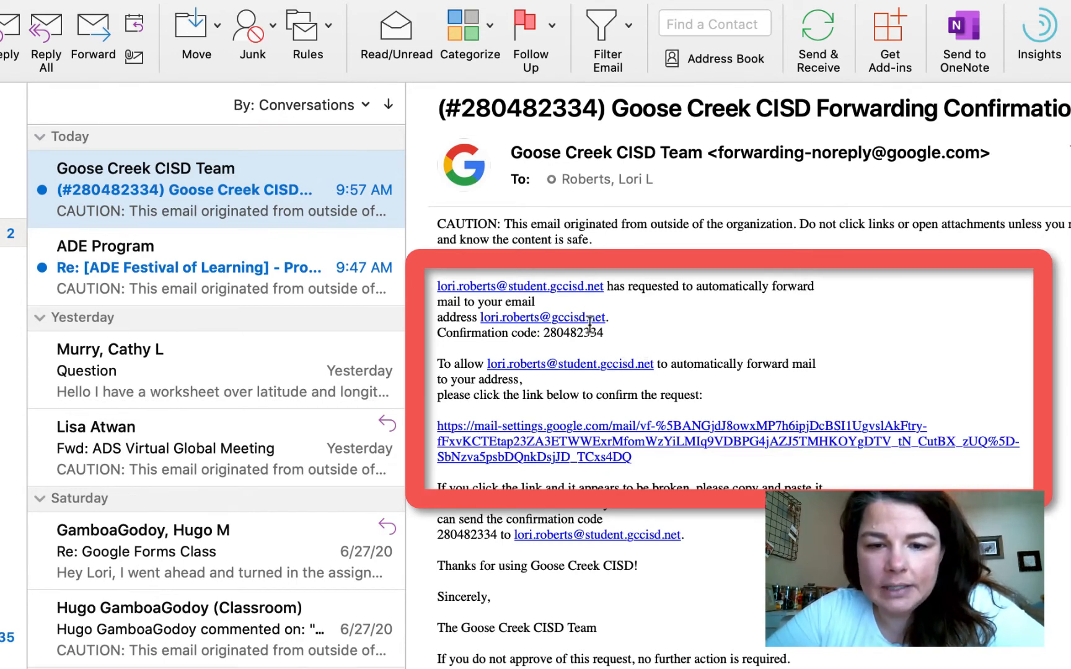
mouse_move(581, 396)
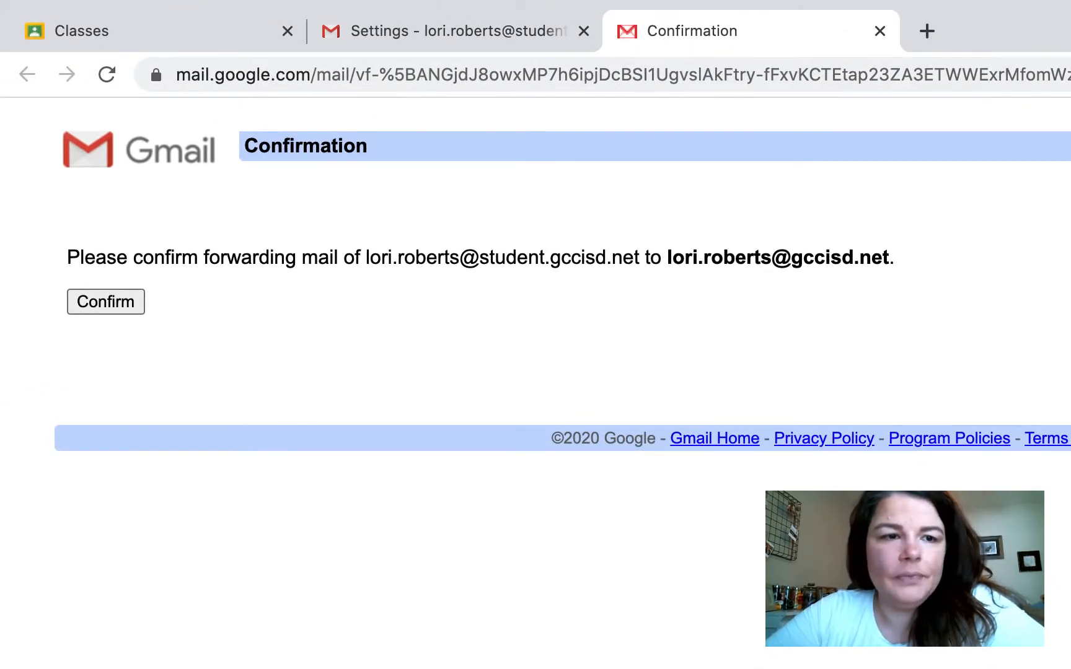
mouse_move(300, 282)
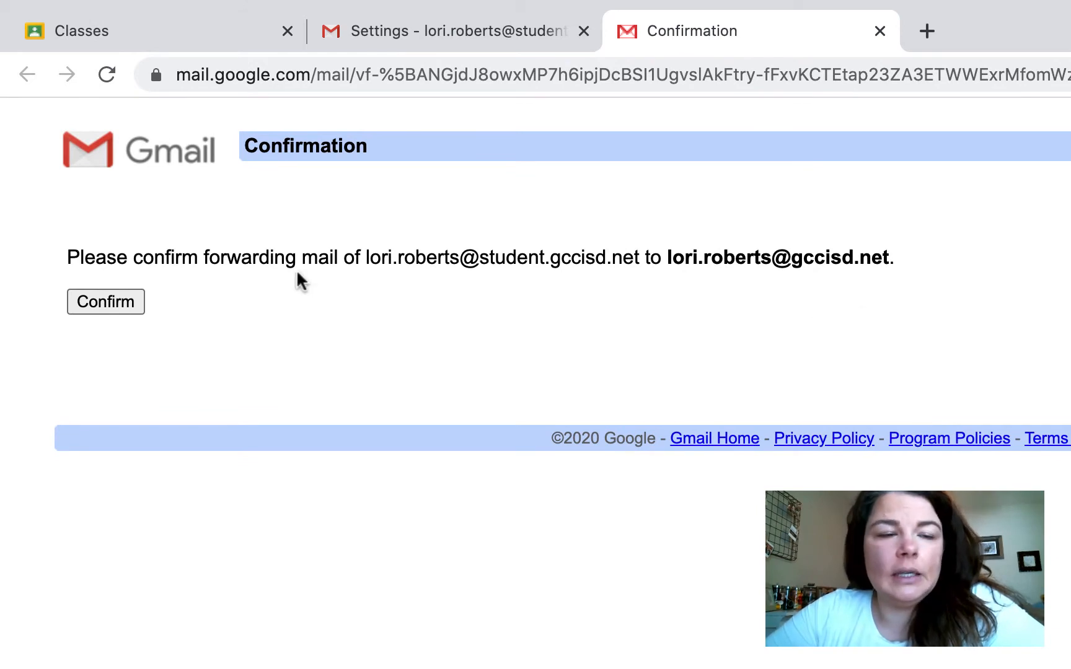
mouse_move(331, 287)
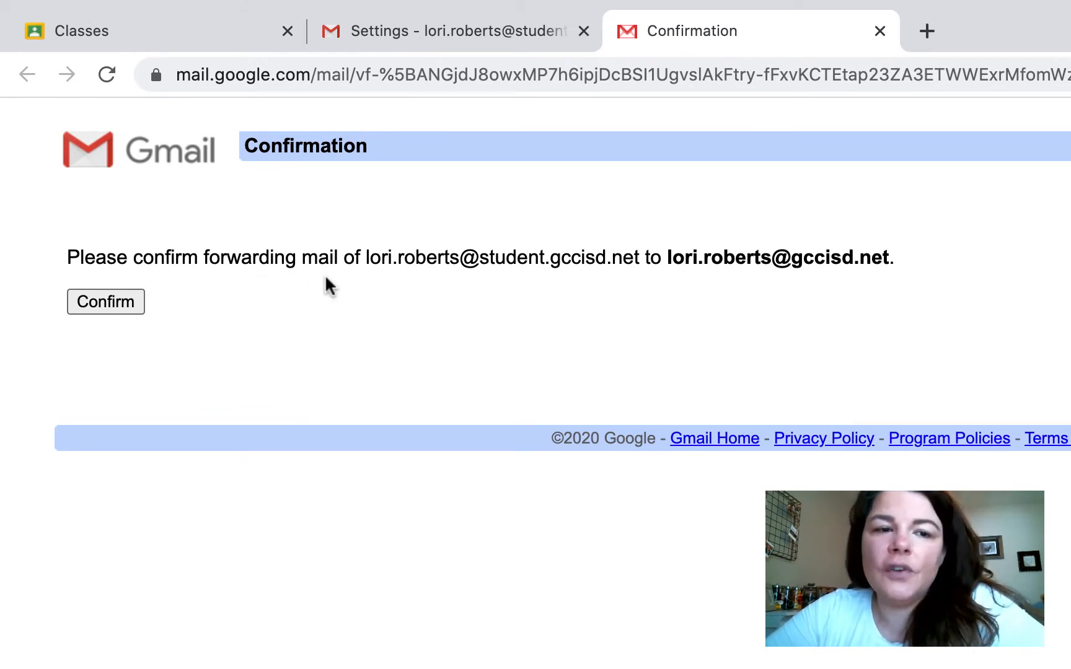
mouse_move(426, 267)
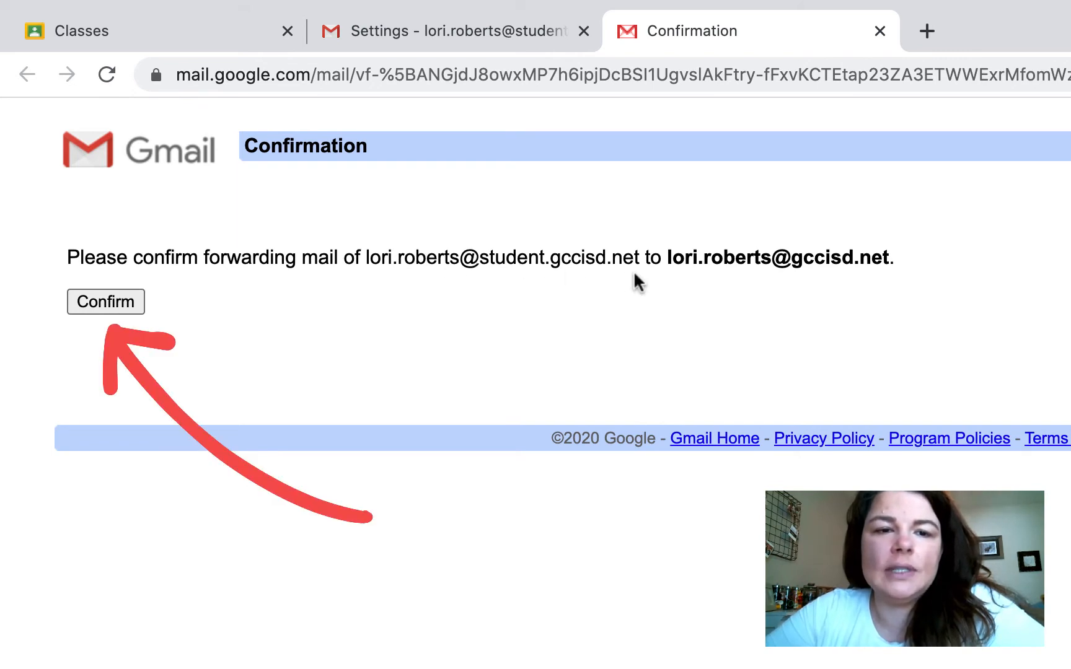
mouse_move(744, 279)
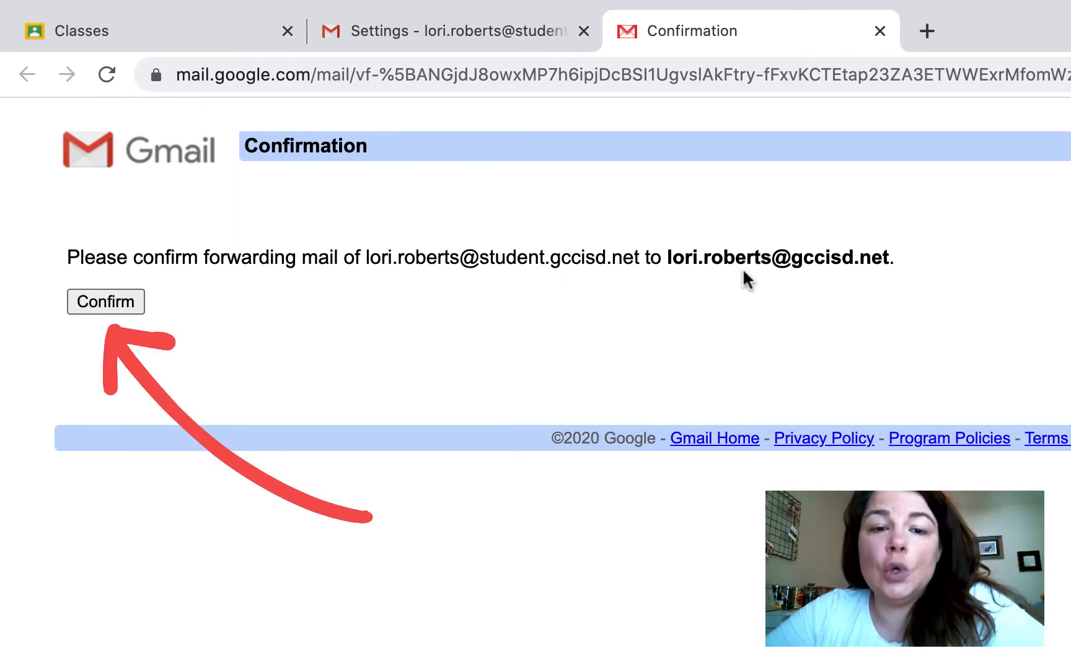
mouse_move(149, 312)
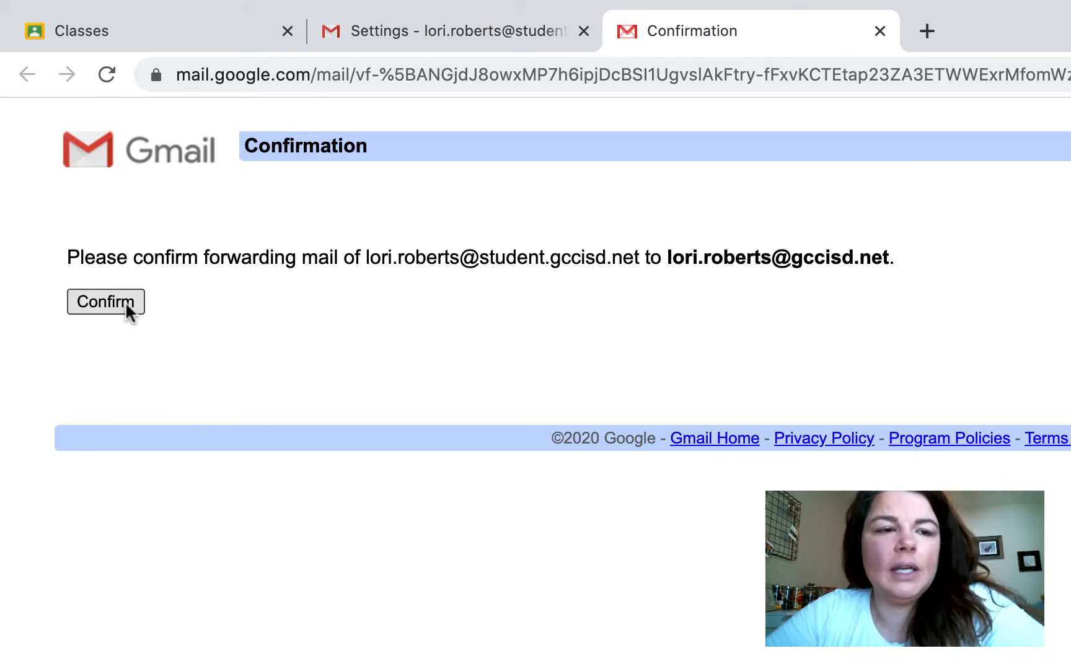
Step: Confirm that the student account may forward mail to the school address
left_click(106, 302)
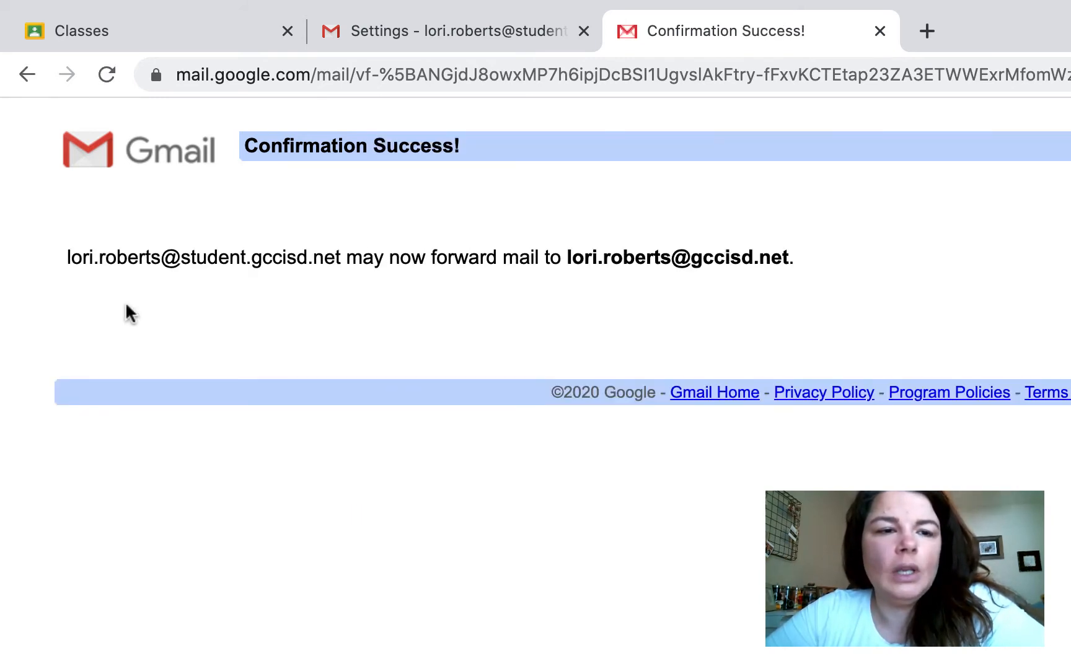
mouse_move(575, 233)
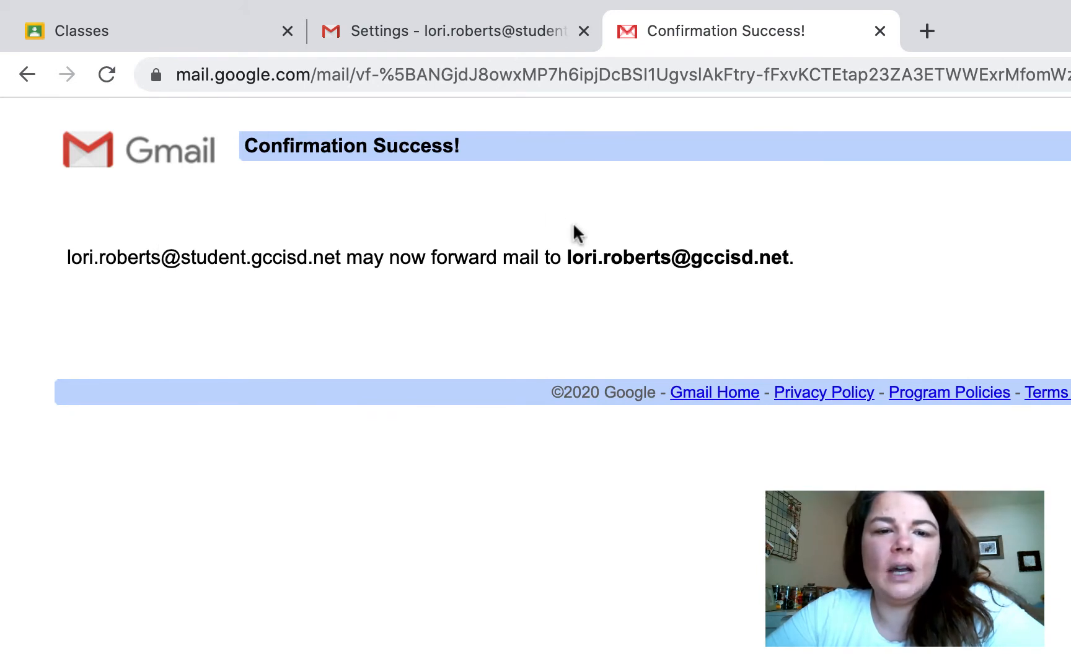
mouse_move(640, 308)
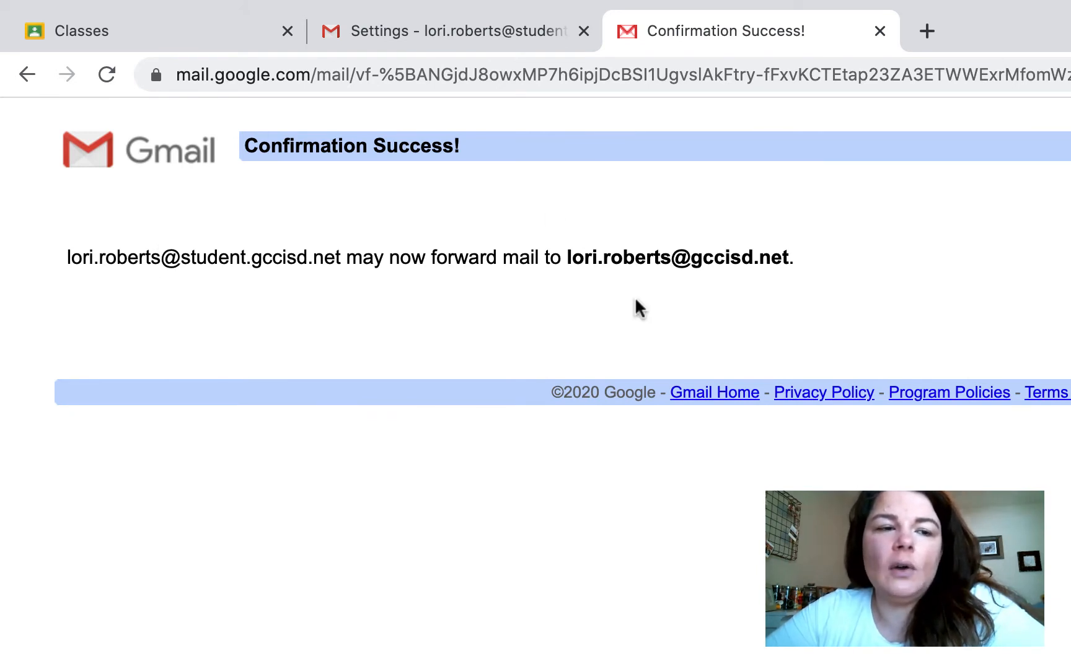
mouse_move(68, 267)
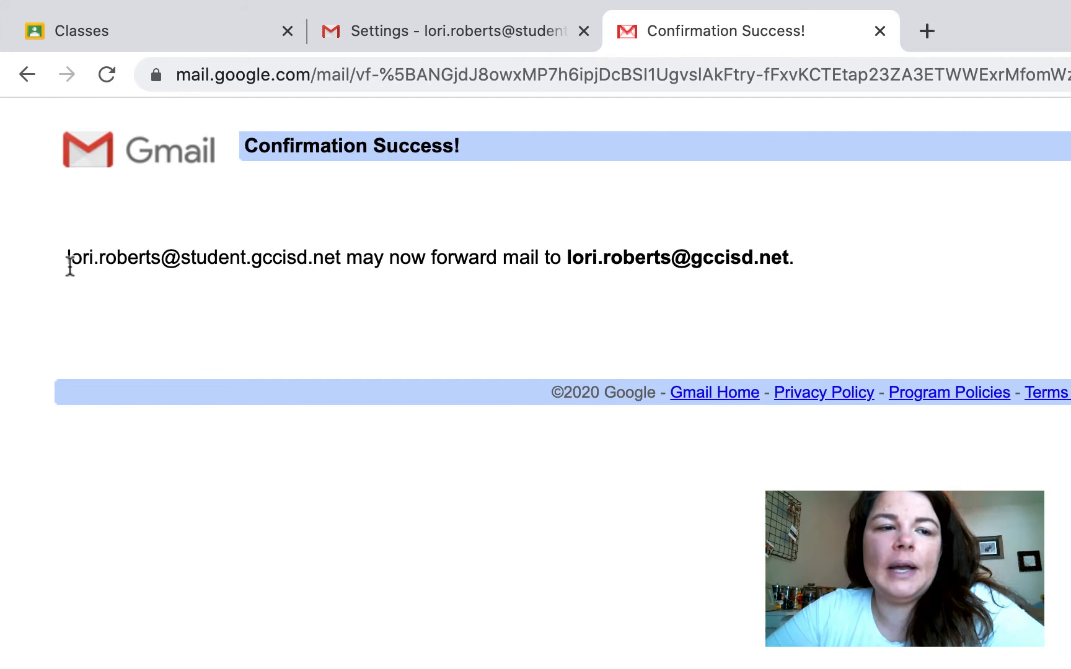
mouse_move(307, 265)
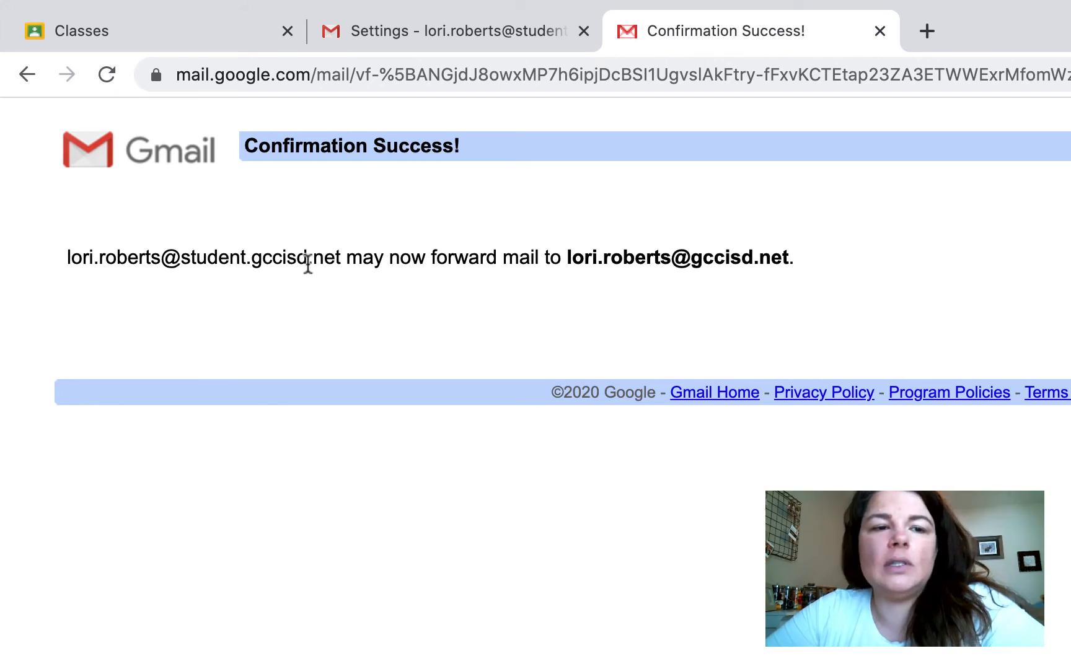
mouse_move(352, 266)
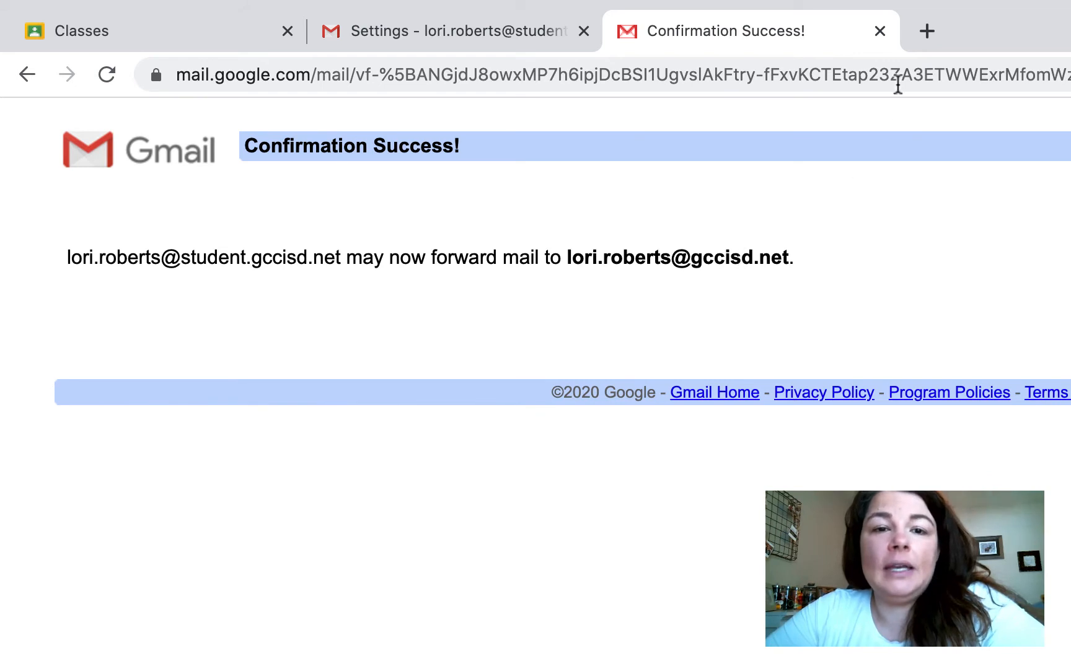
Step: Close the confirmation success tab to return to Gmail's Forwarding and POP/IMAP settings
left_click(880, 32)
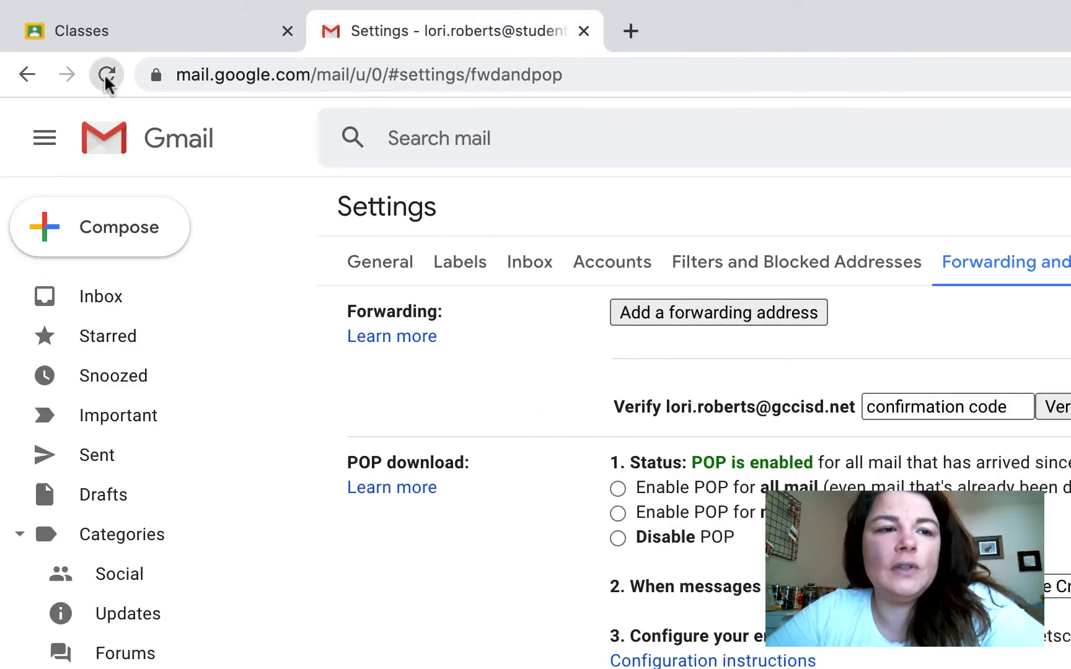
Step: Forward a copy of incoming mail to the school address, keeping Gmail's copy marked as read
left_click(105, 75)
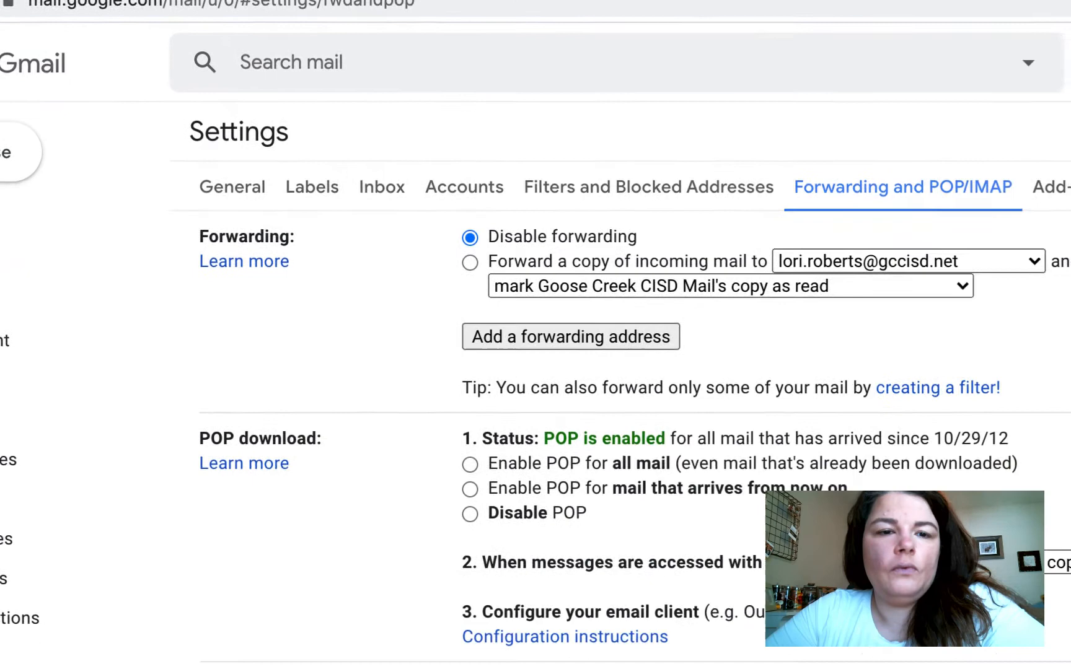
scroll("down", 3)
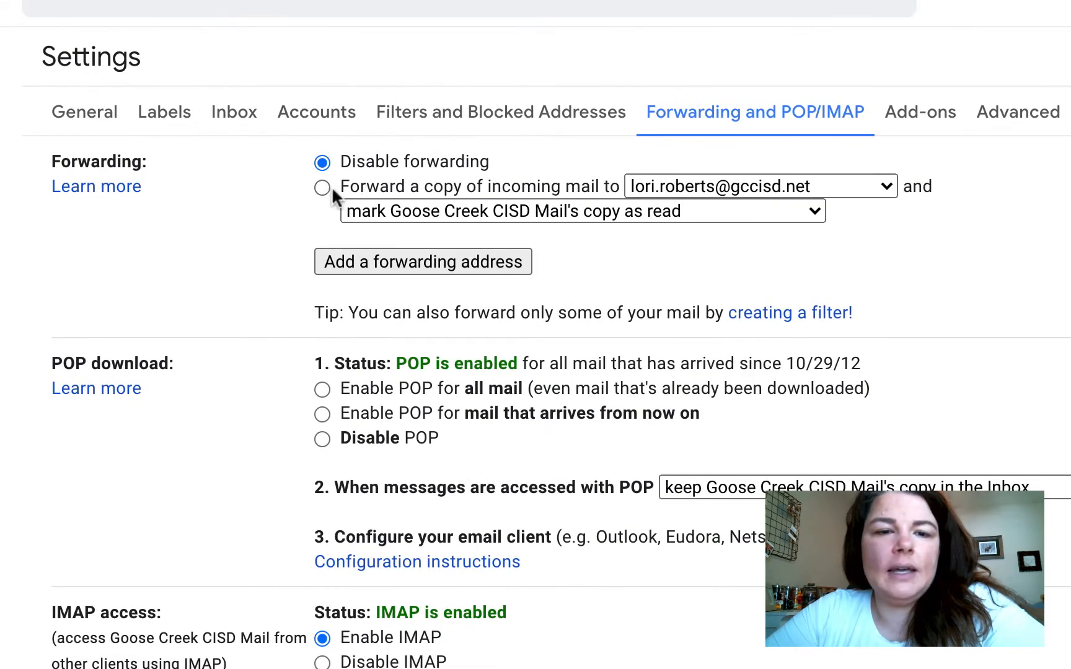
left_click(321, 188)
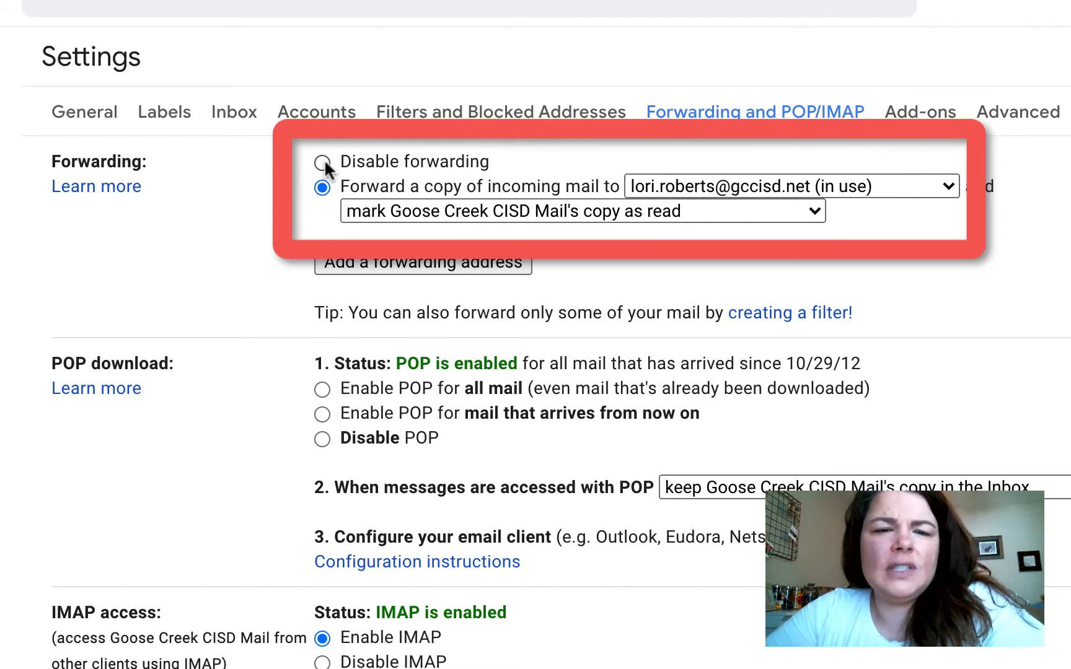
mouse_move(322, 195)
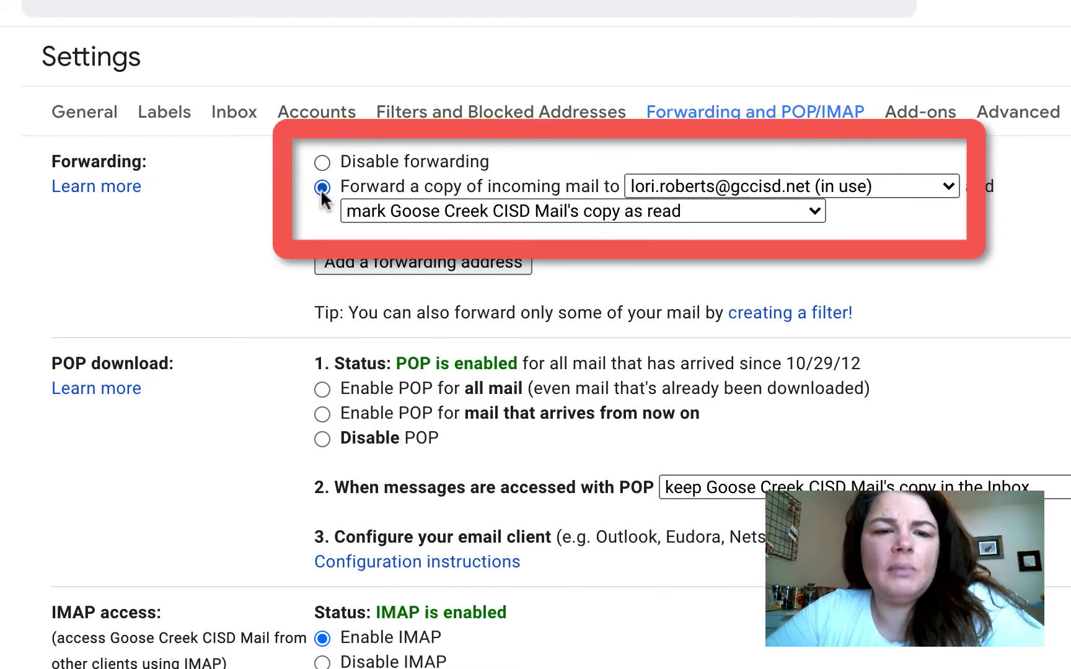
mouse_move(454, 186)
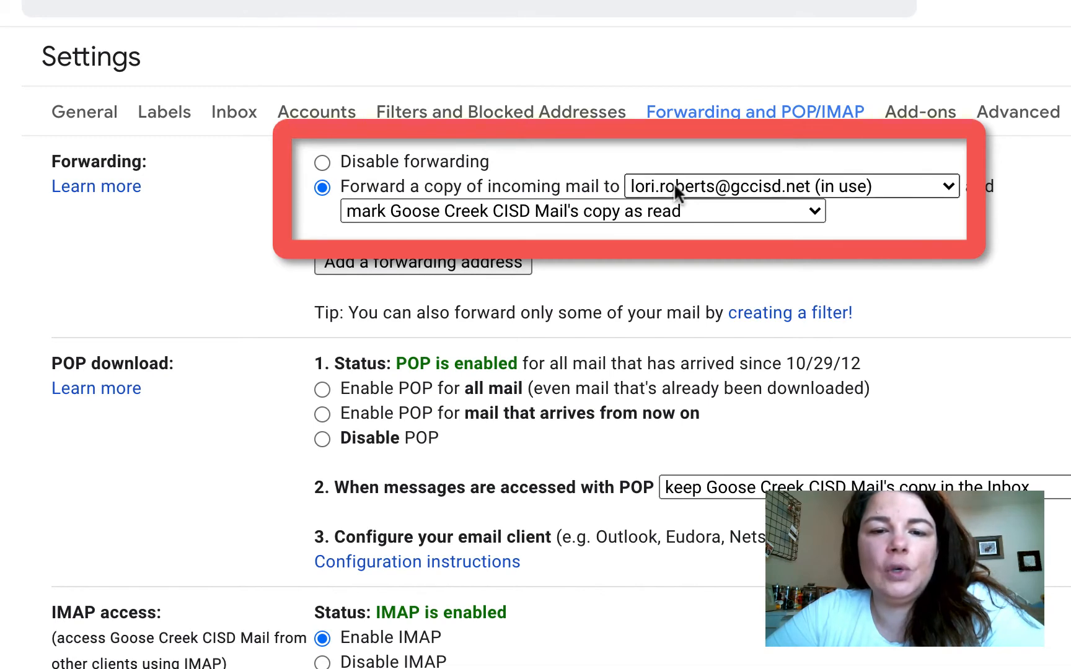
mouse_move(891, 202)
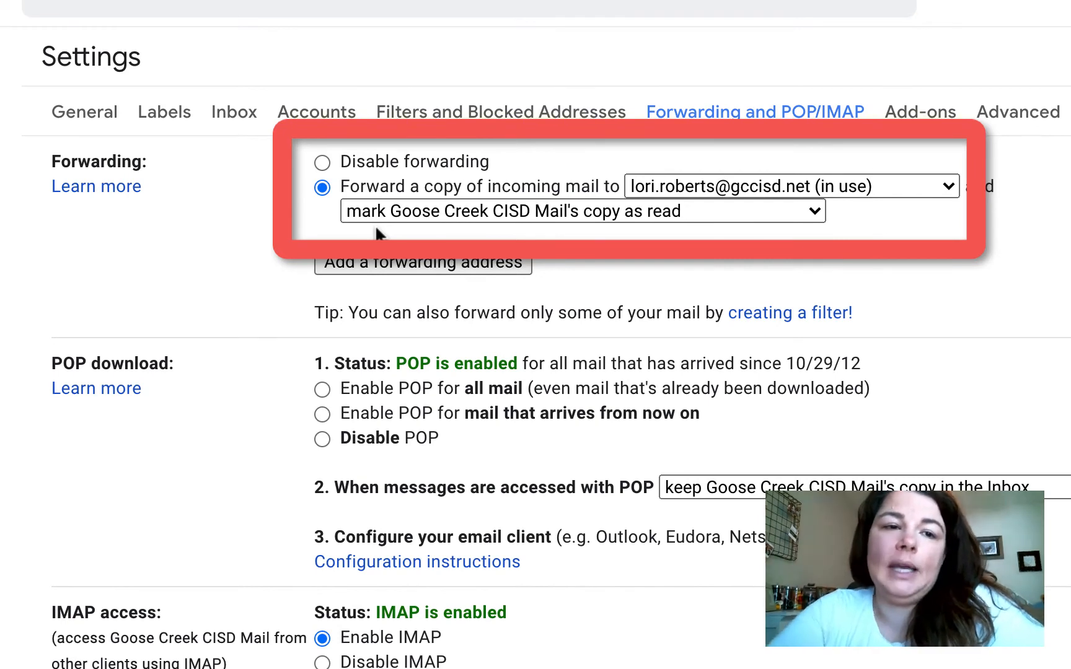
mouse_move(381, 235)
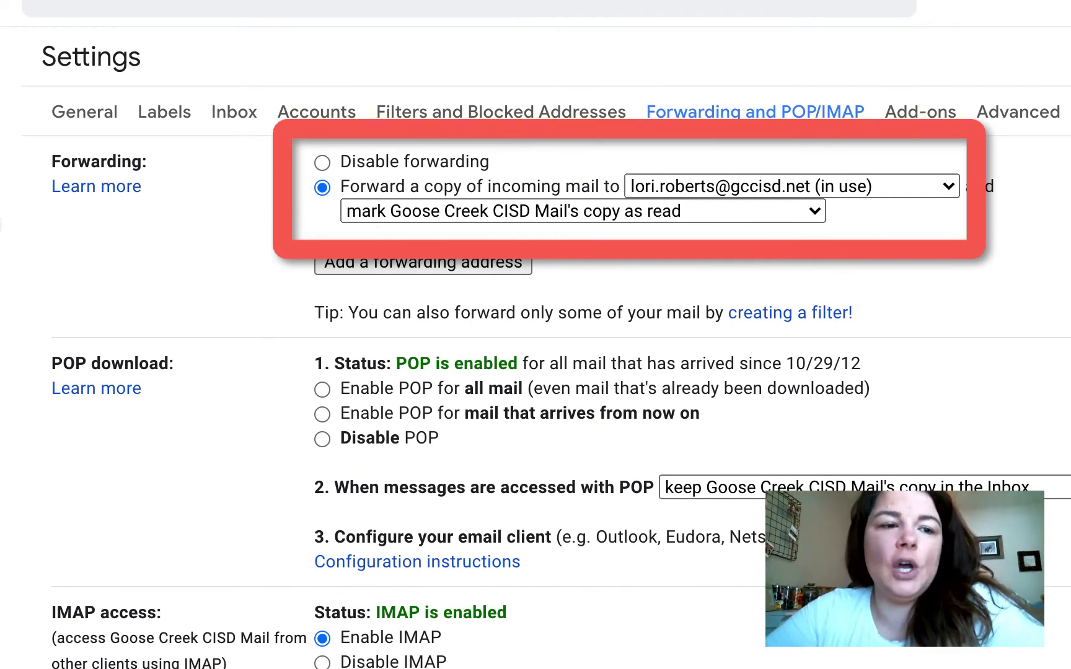
mouse_move(311, 212)
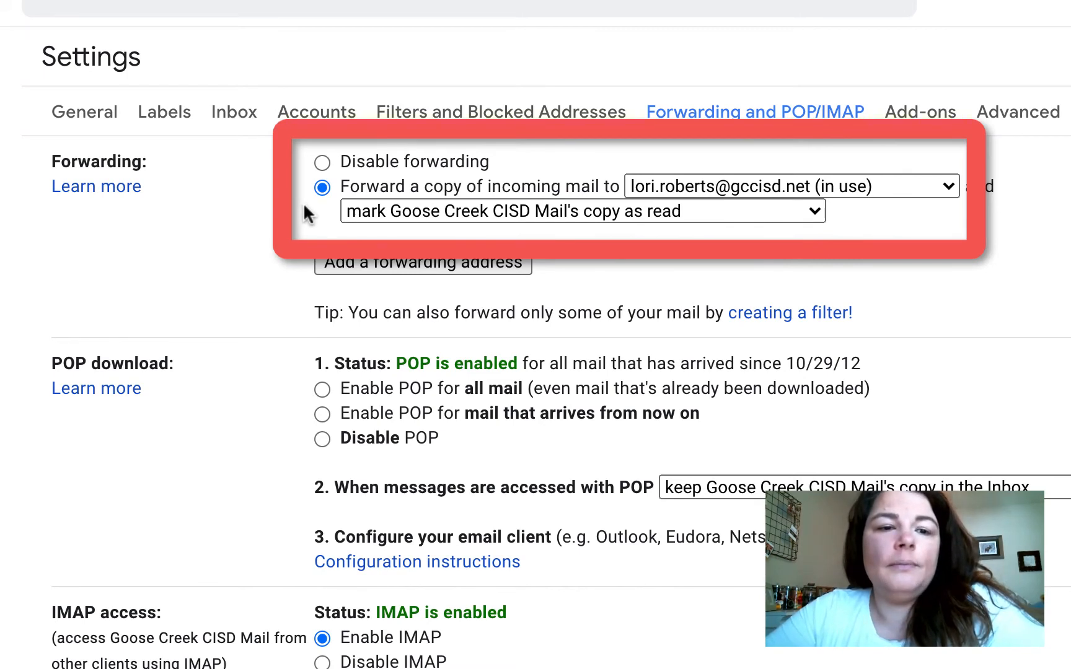
mouse_move(299, 222)
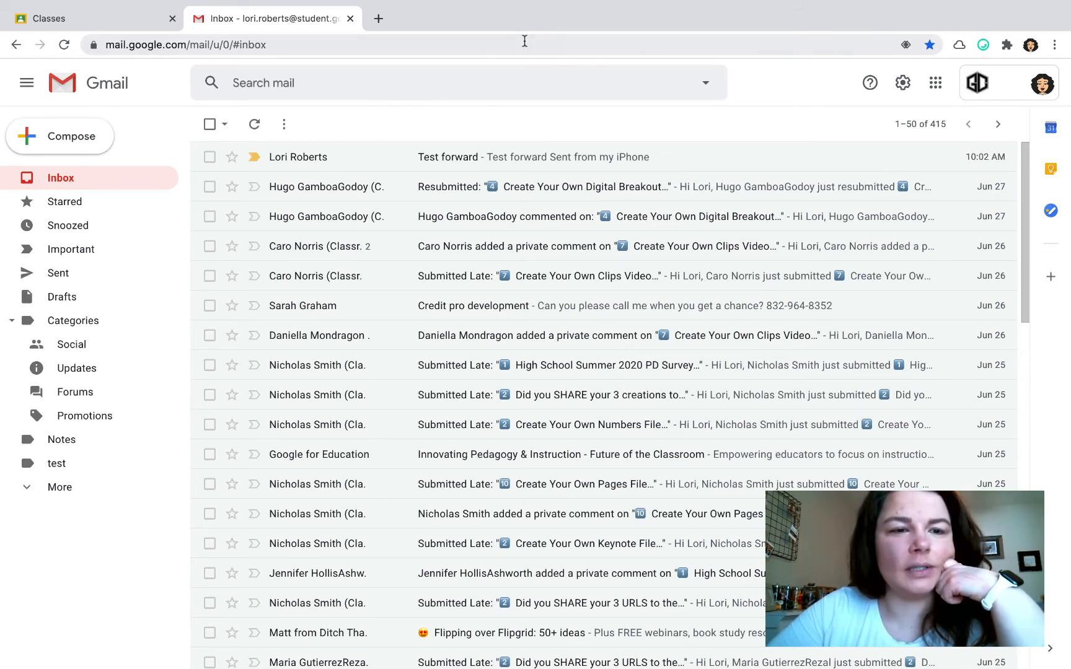
mouse_move(417, 201)
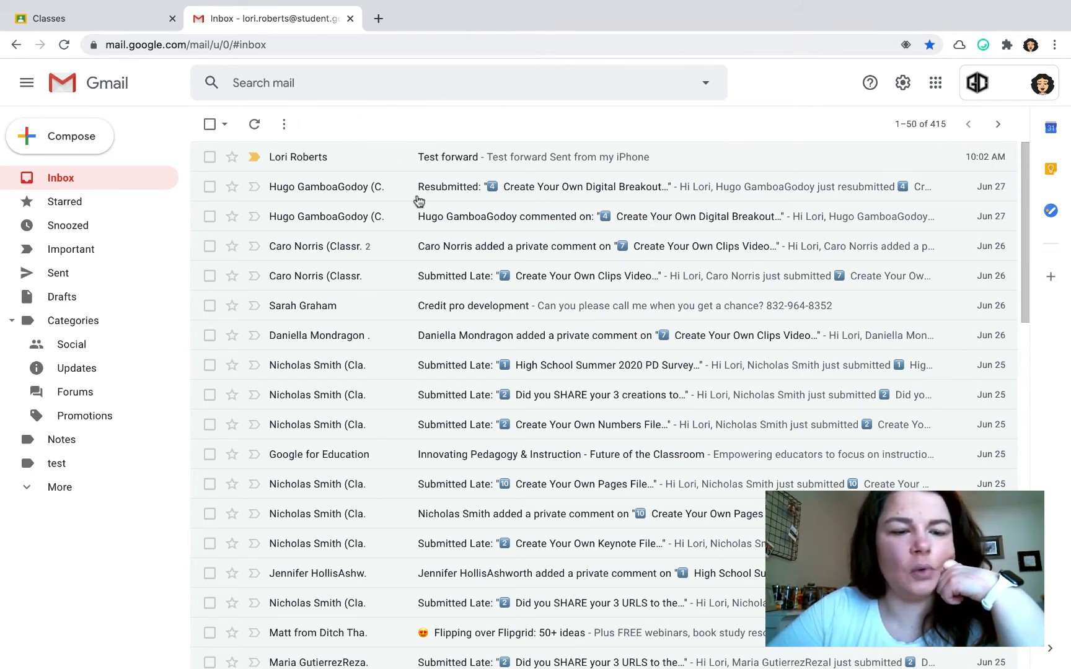
left_click(276, 642)
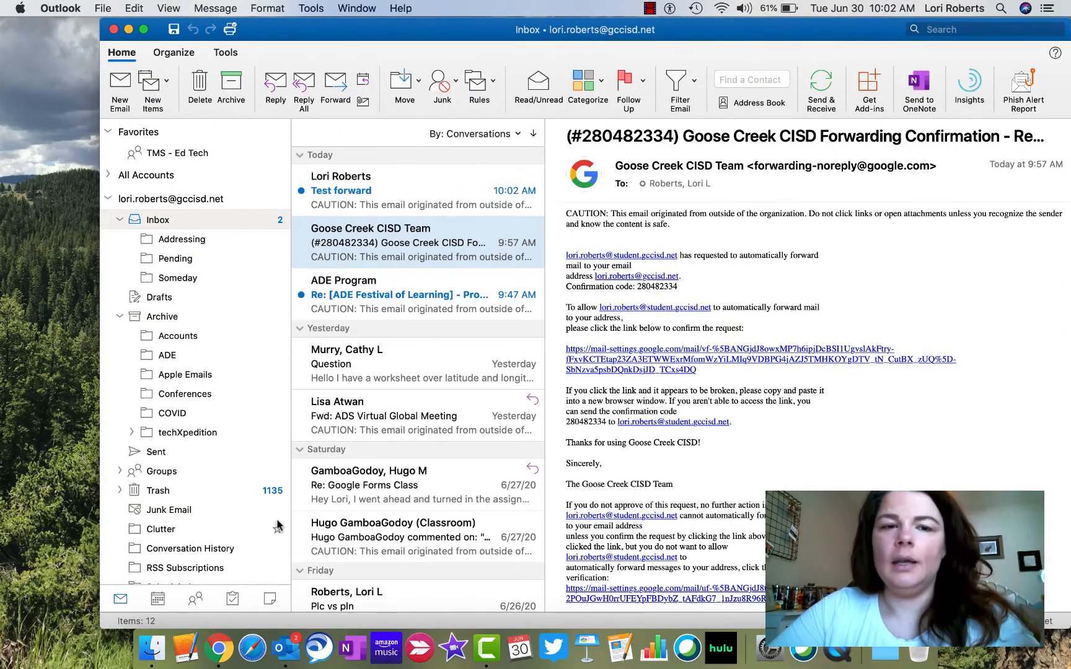
mouse_move(368, 198)
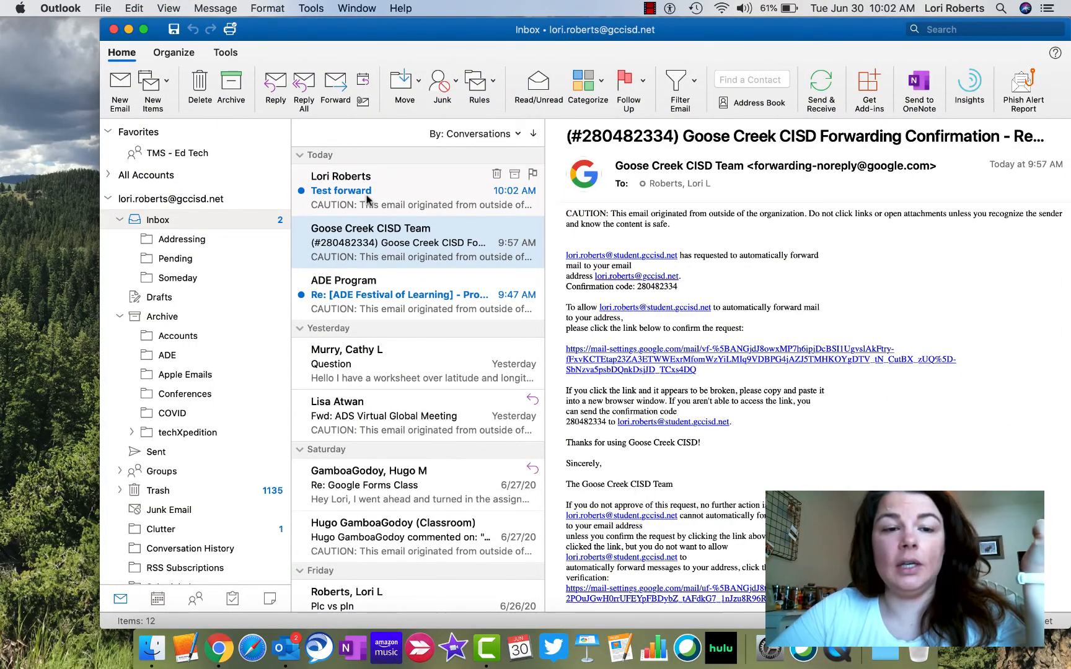
Step: Open the 'Test forward' message in the Outlook school inbox
left_click(341, 191)
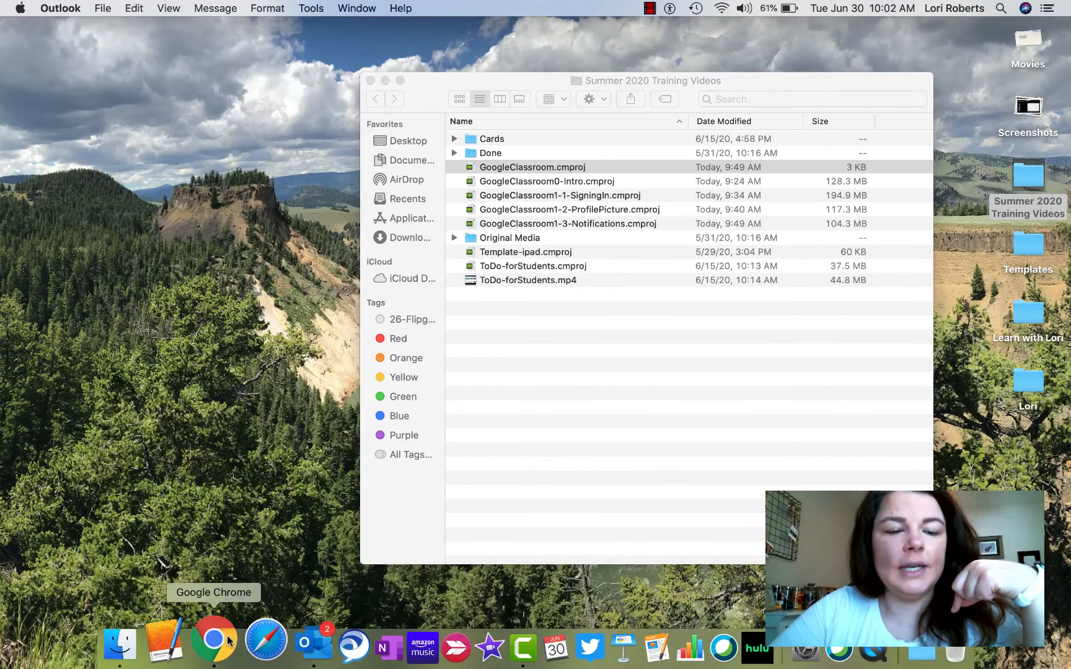
Step: Back in Chrome, review Gmail's Forwarding and POP/IMAP settings for the school address forwarding
left_click(213, 641)
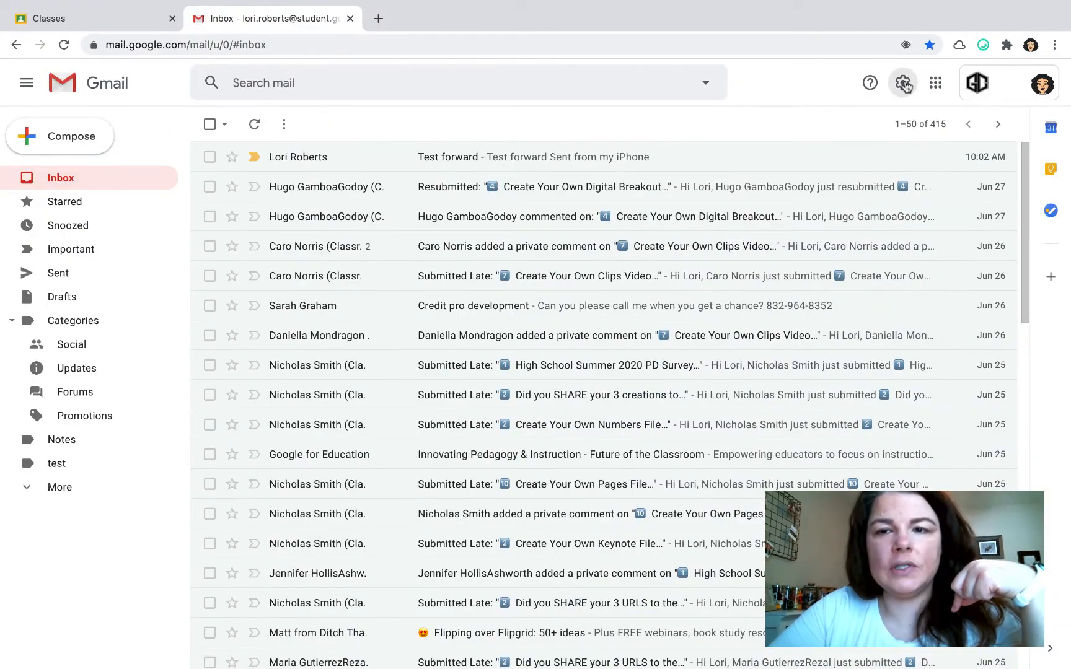
left_click(903, 83)
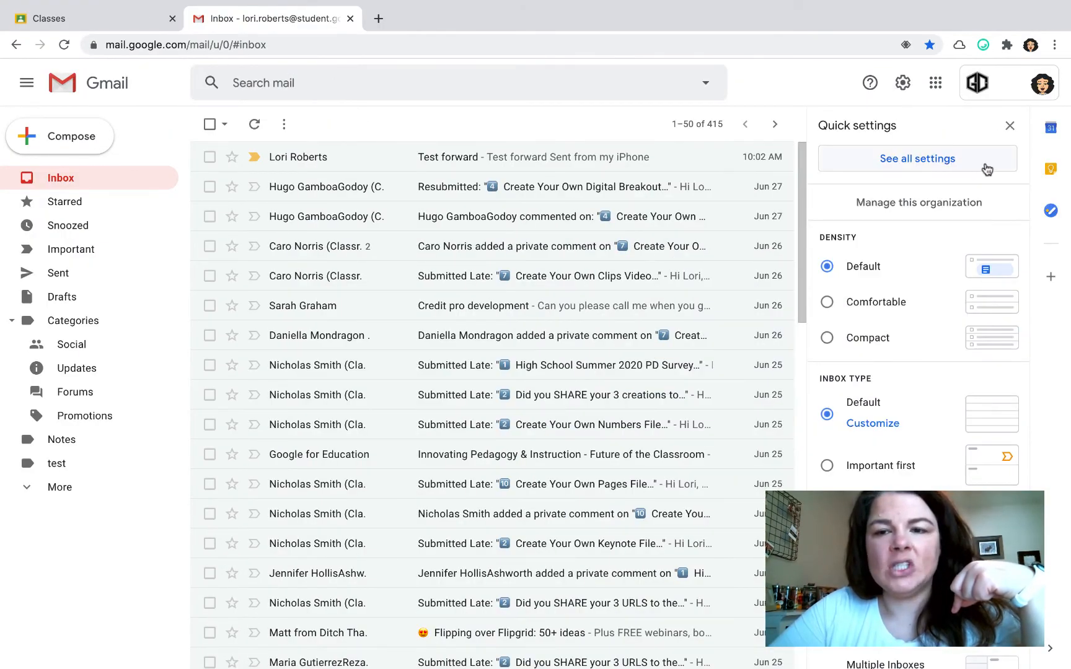
left_click(917, 158)
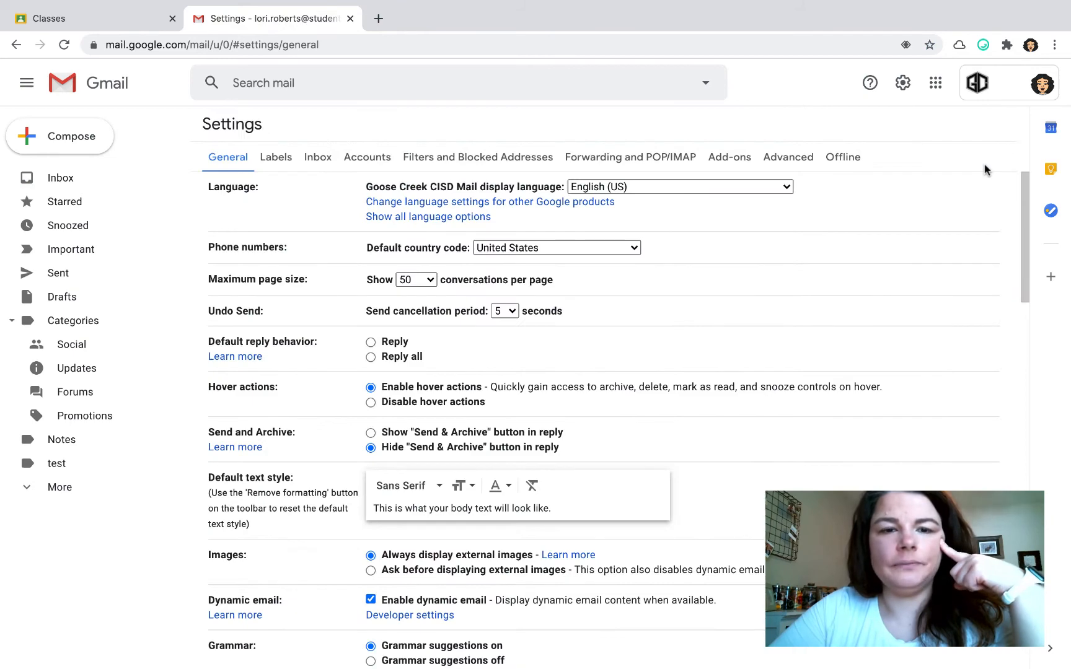
mouse_move(658, 169)
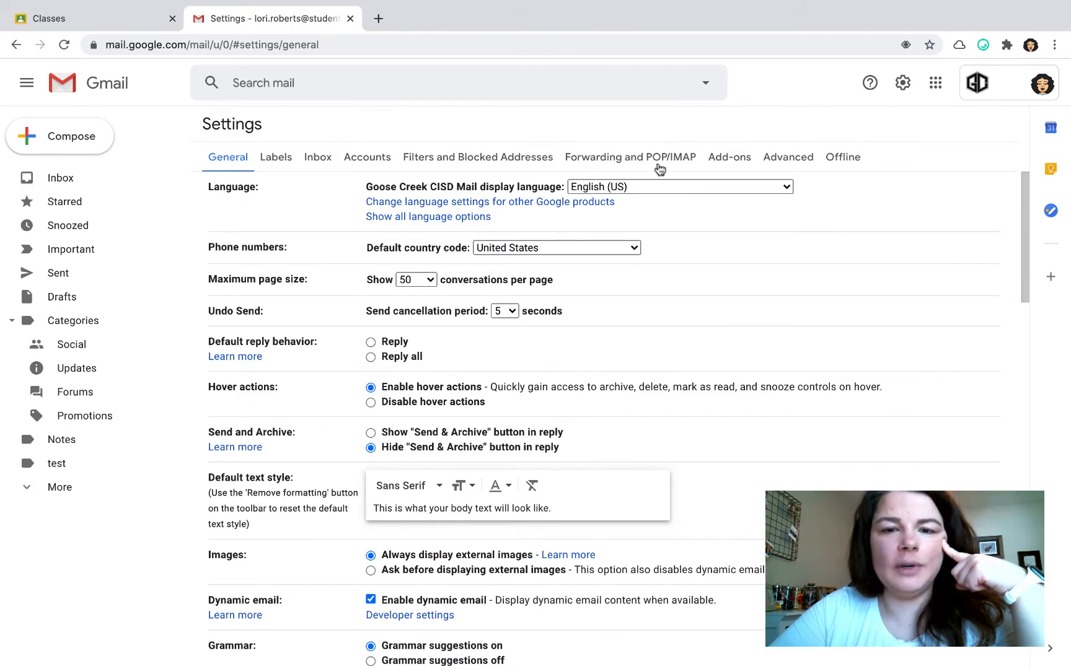
left_click(629, 157)
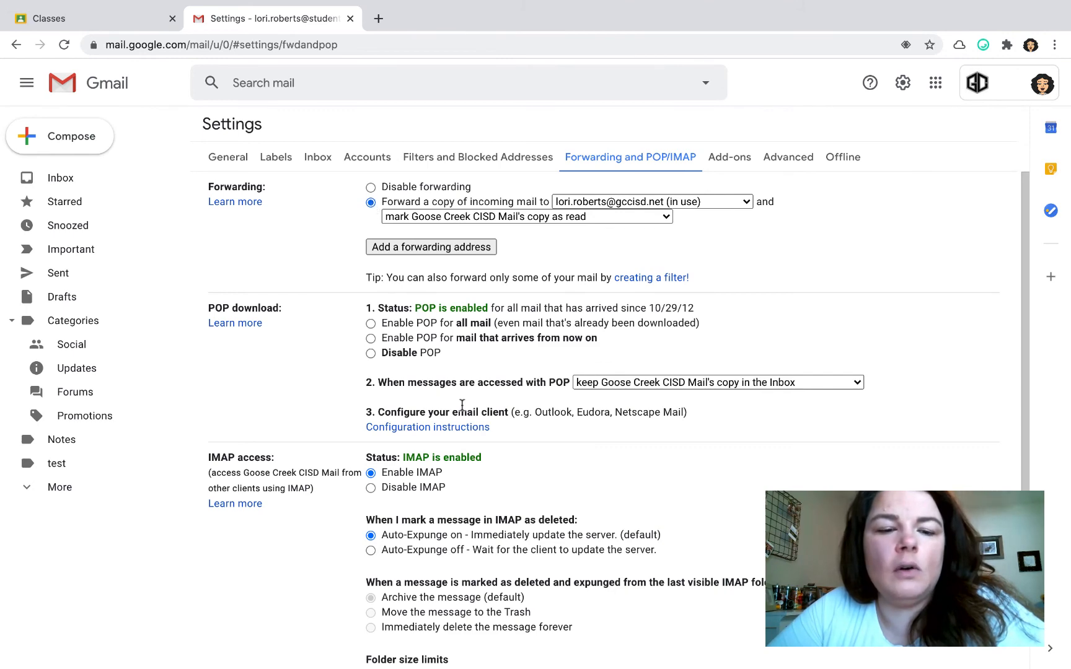
scroll("down", 3)
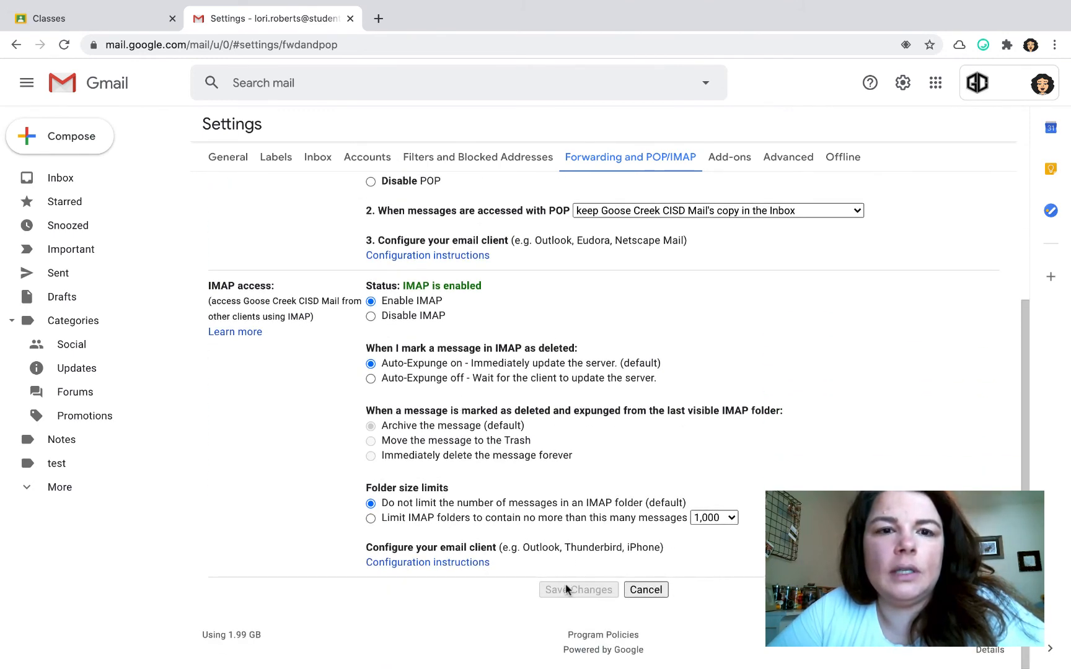
scroll("up", 3)
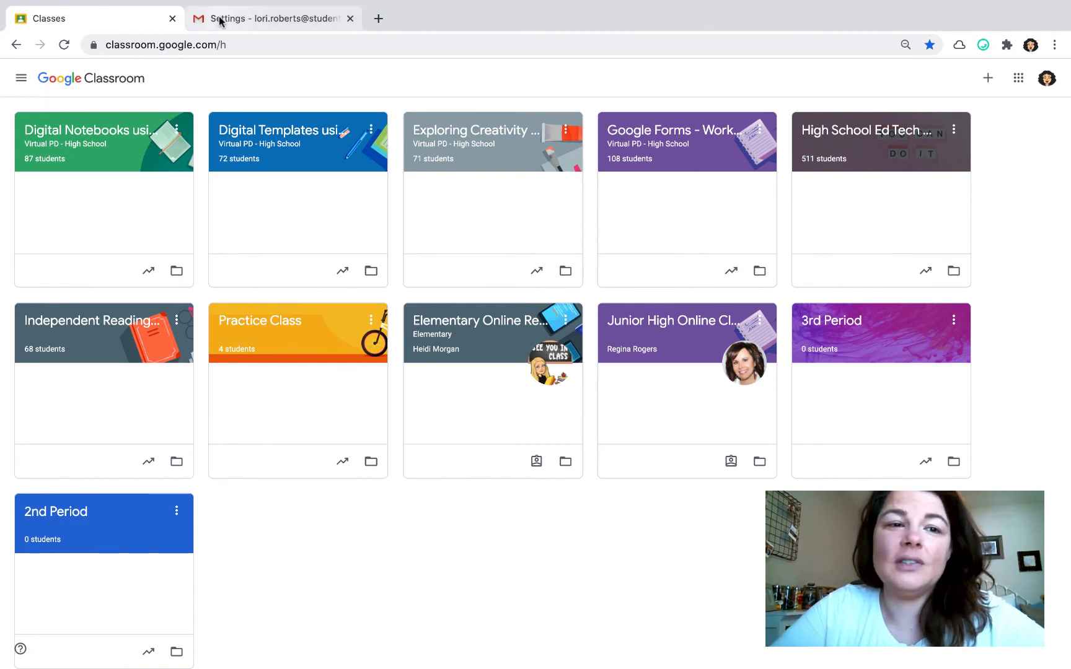
mouse_move(354, 99)
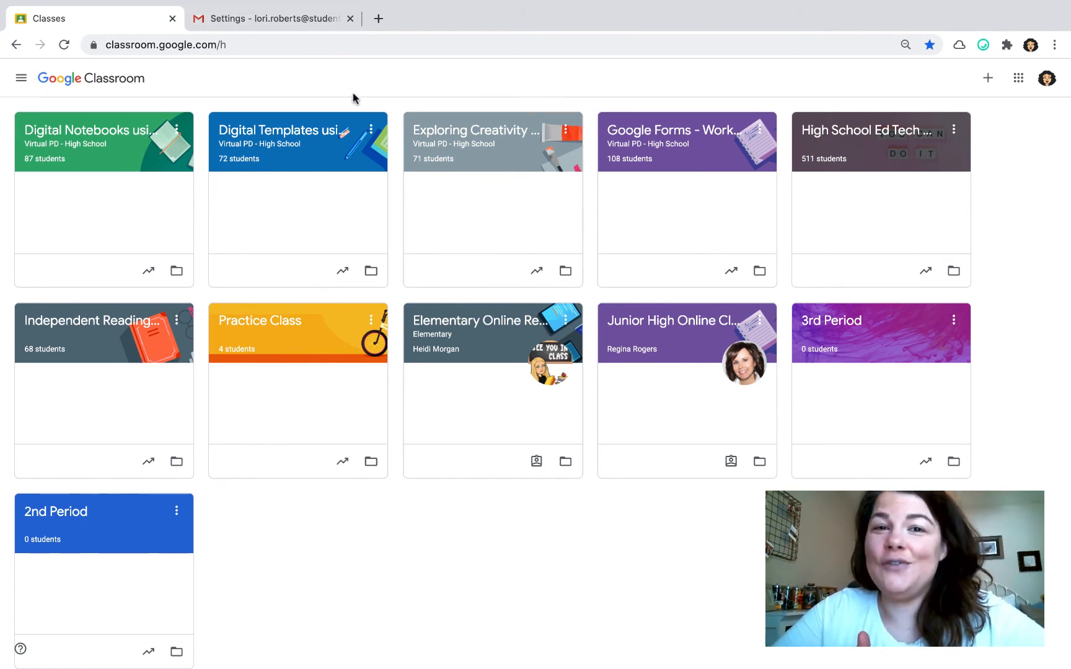